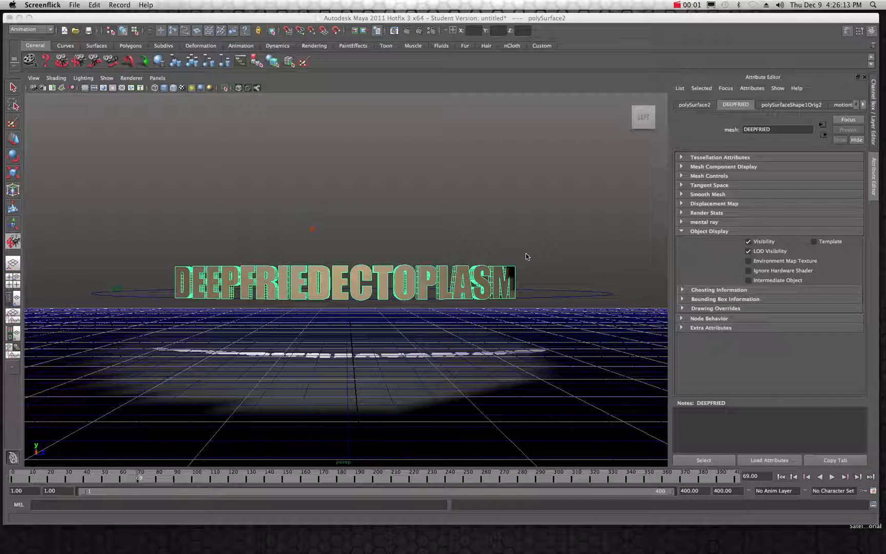
mouse_move(513, 388)
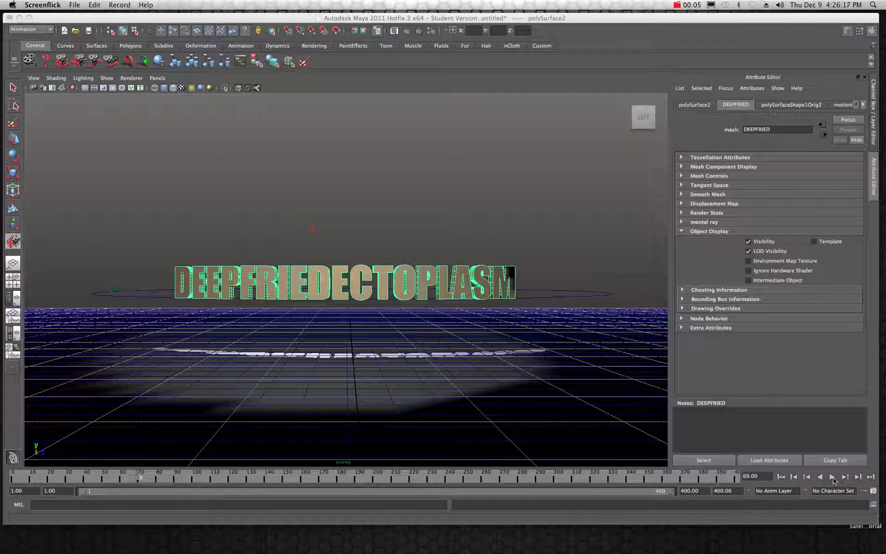
Play back the earlier path animation of the text, then close the rendered preview.
click(831, 477)
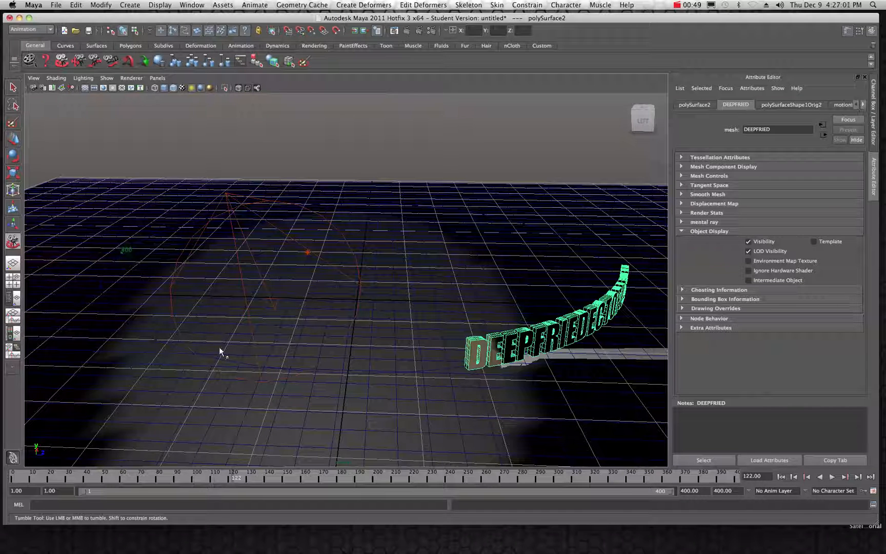
click(832, 476)
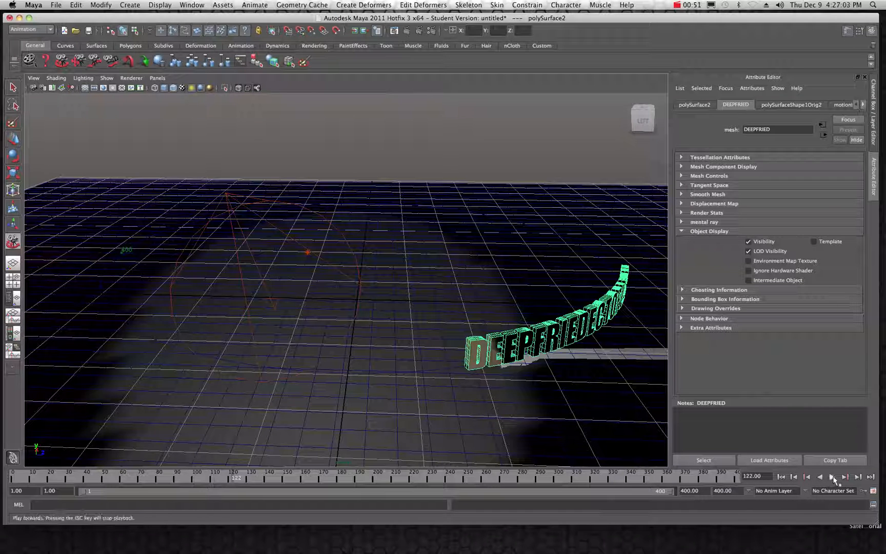
click(830, 477)
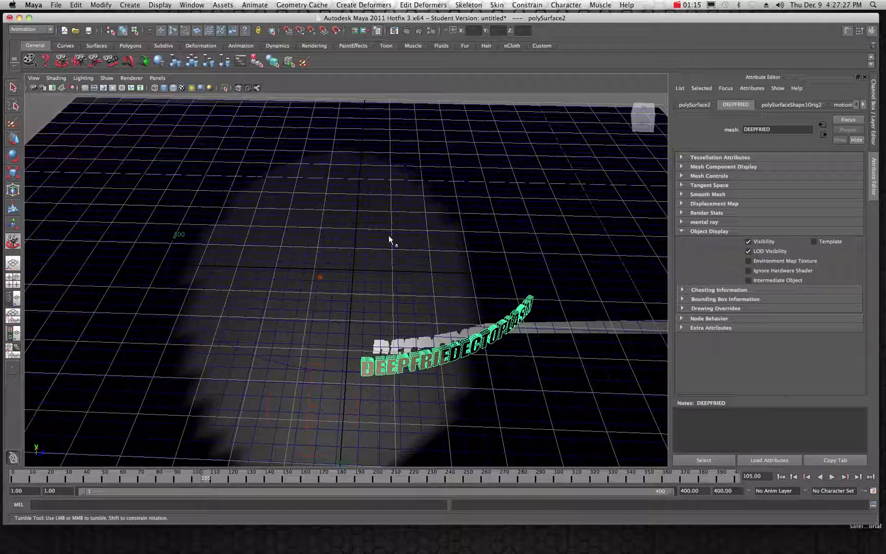
mouse_move(177, 236)
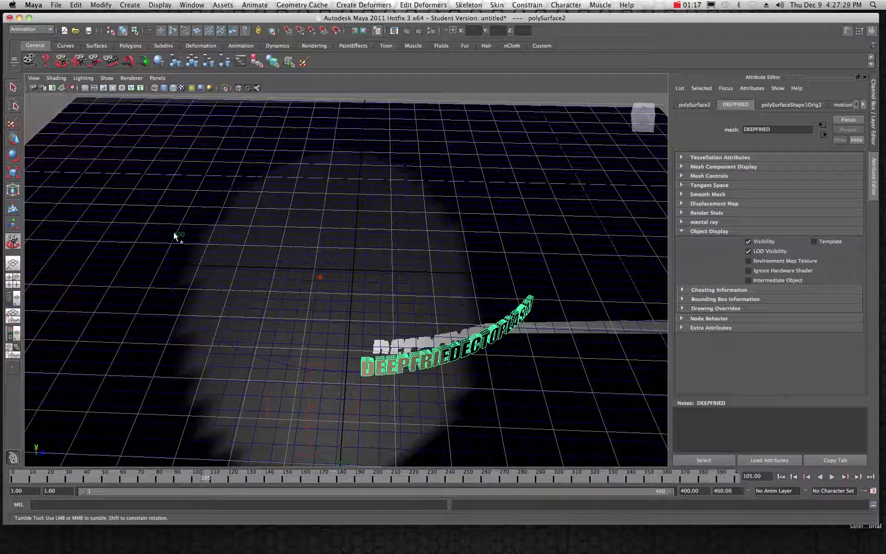
mouse_move(285, 241)
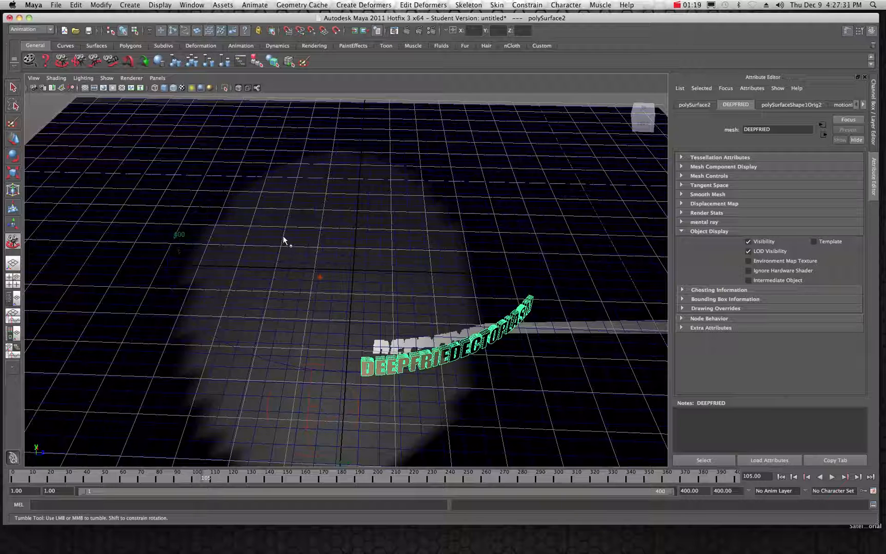
mouse_move(366, 292)
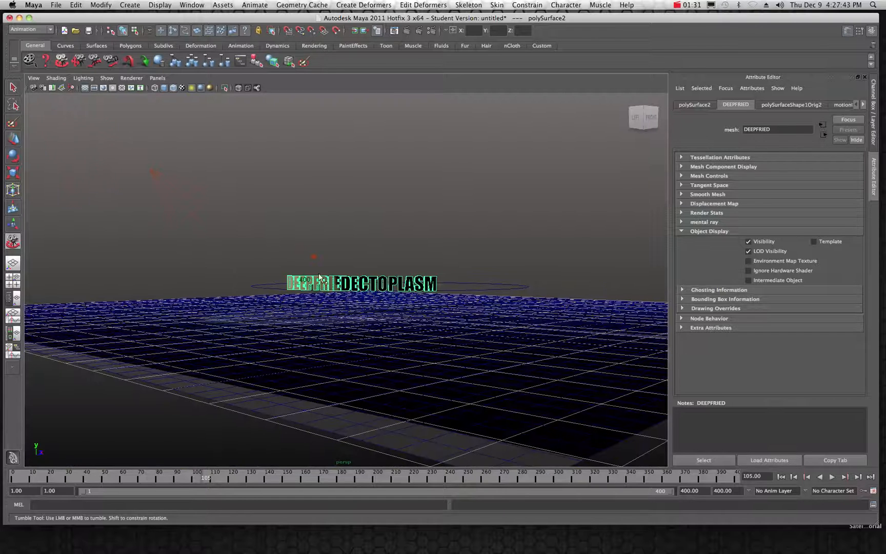
mouse_move(198, 206)
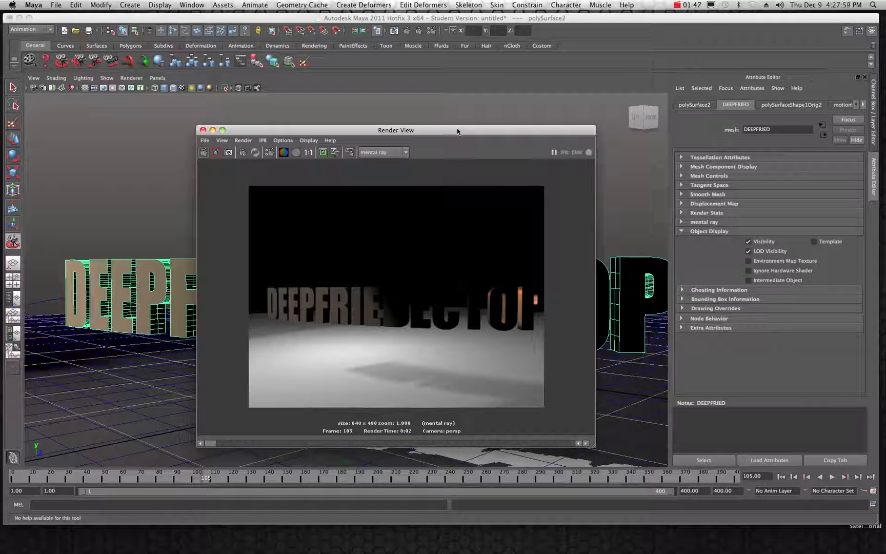
click(203, 130)
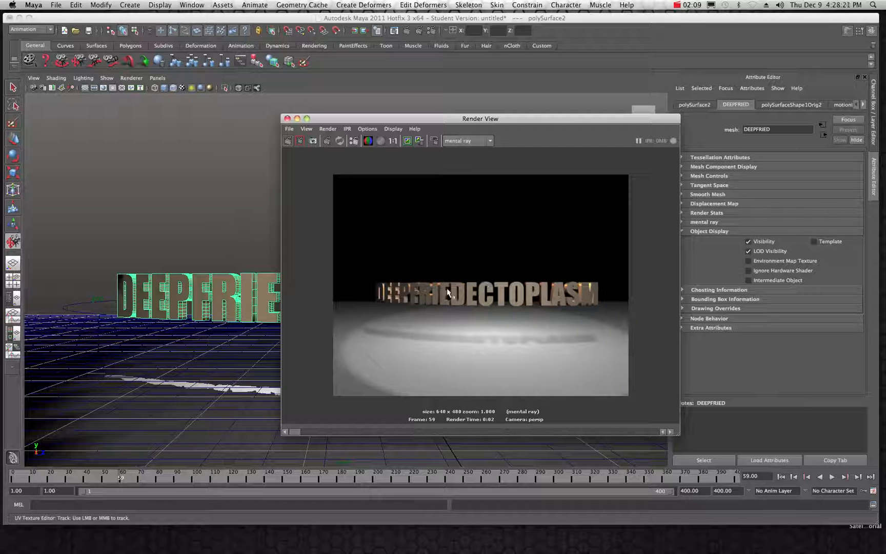
mouse_move(457, 289)
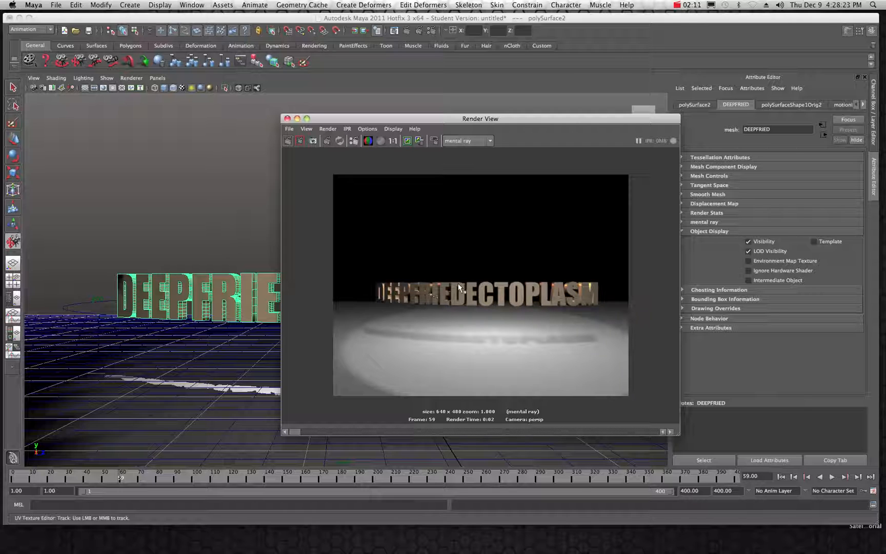
mouse_move(506, 253)
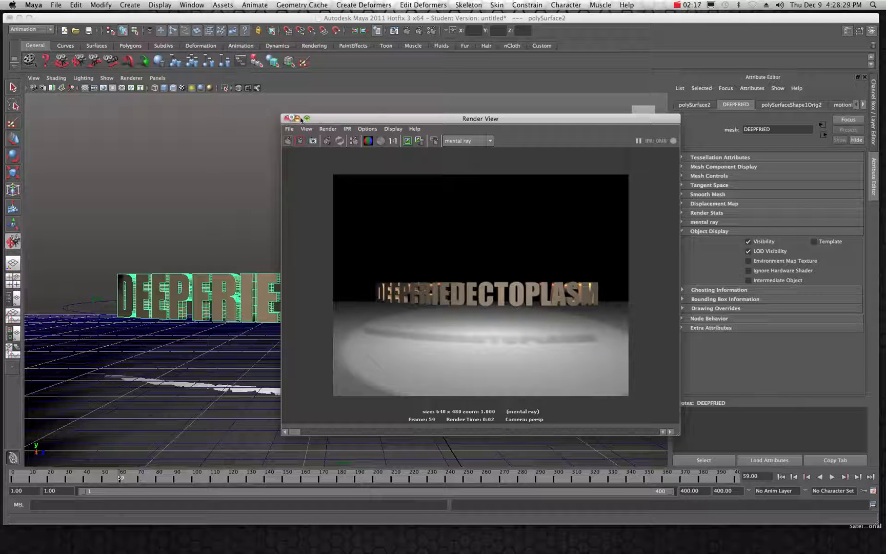
click(289, 119)
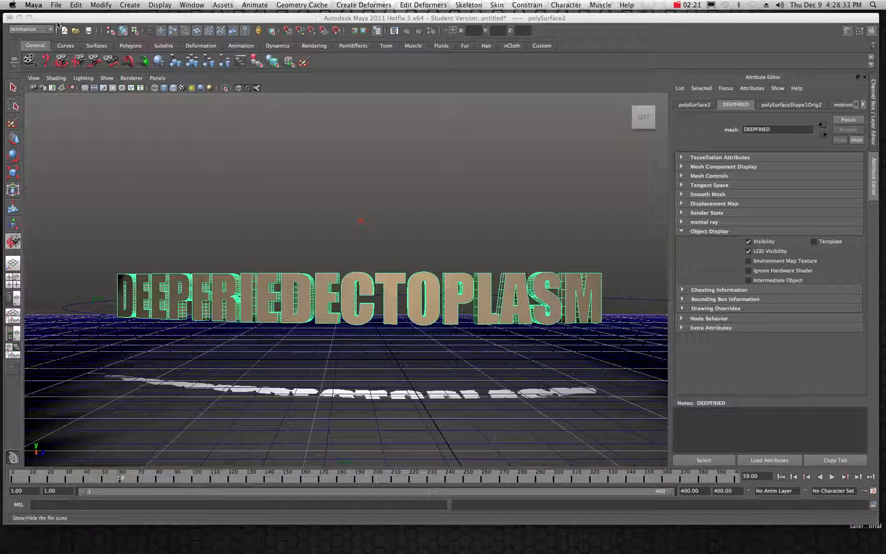
Start a new empty scene, discarding changes to the untitled scene.
click(55, 4)
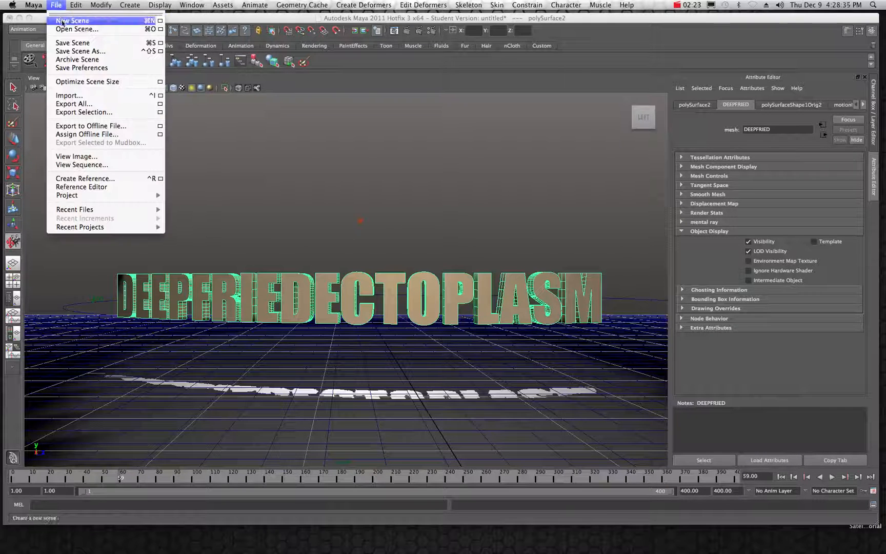
click(72, 21)
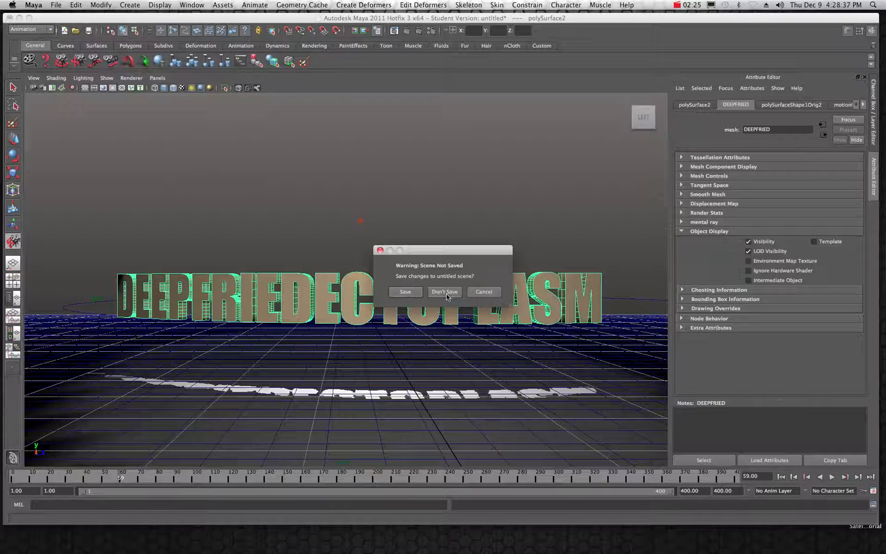
click(444, 291)
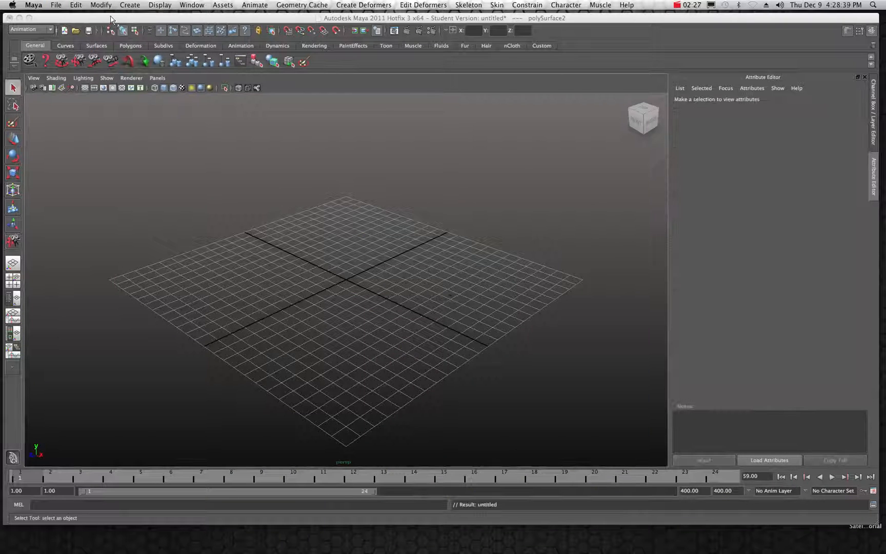
Create a NURBS circle on the grid, then 3D polygon text 'DEEPFRIEDECTOPLASM' at its centre.
click(131, 4)
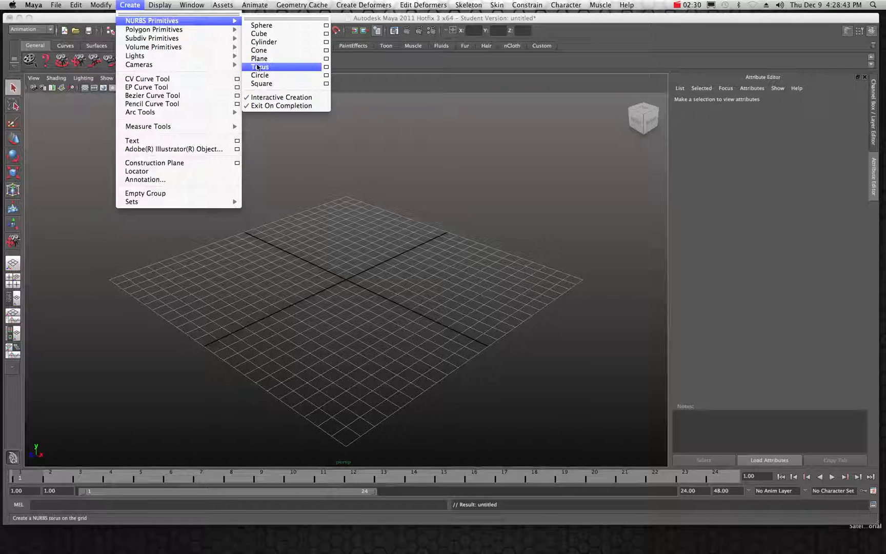
click(259, 75)
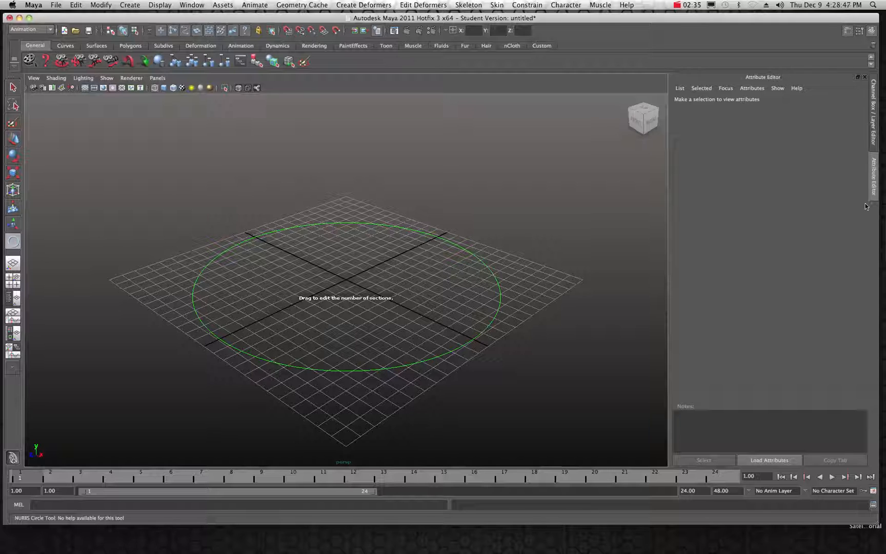
mouse_move(850, 46)
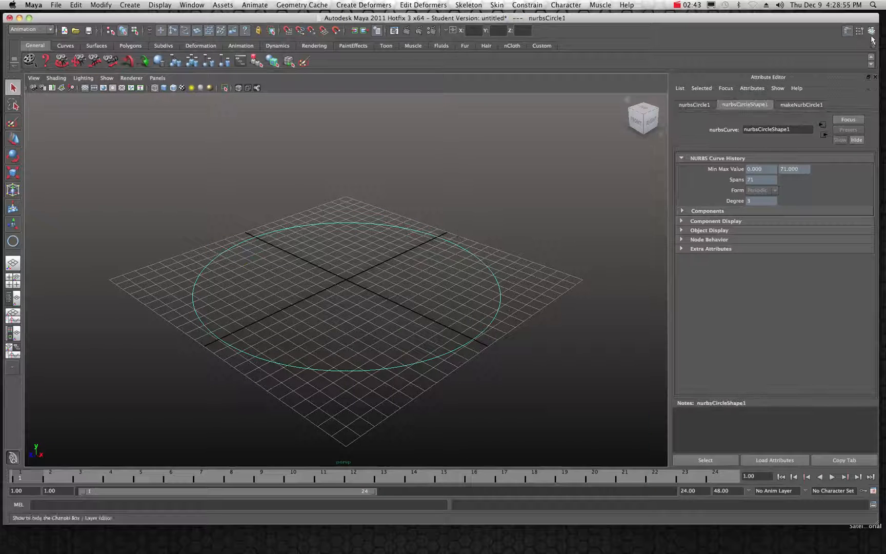
click(858, 30)
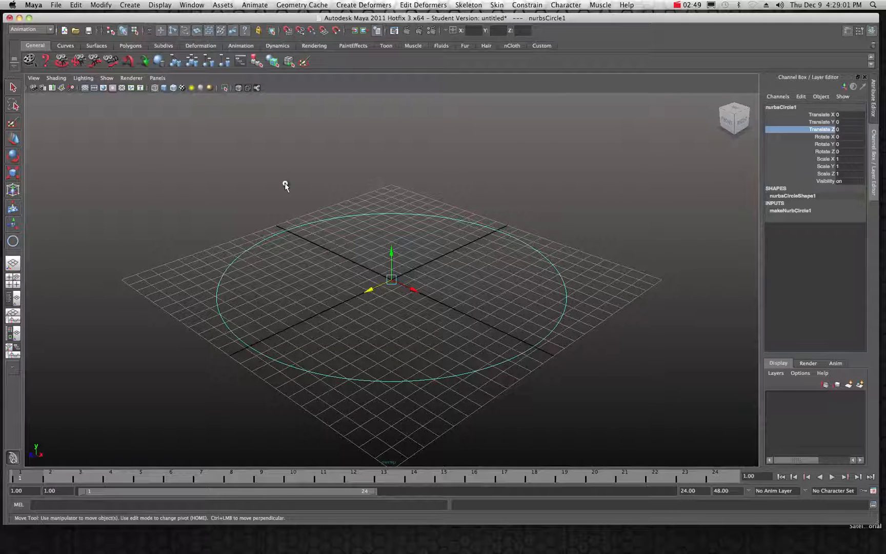
click(130, 4)
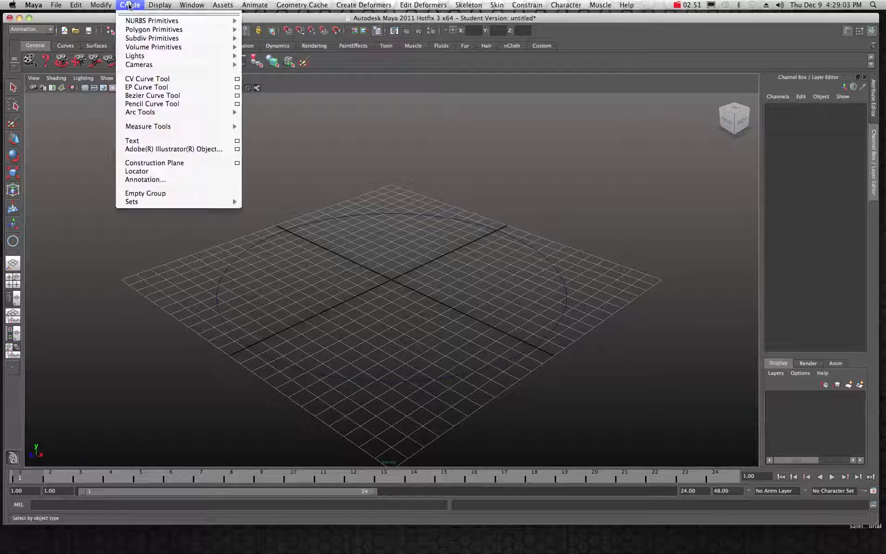
mouse_move(136, 55)
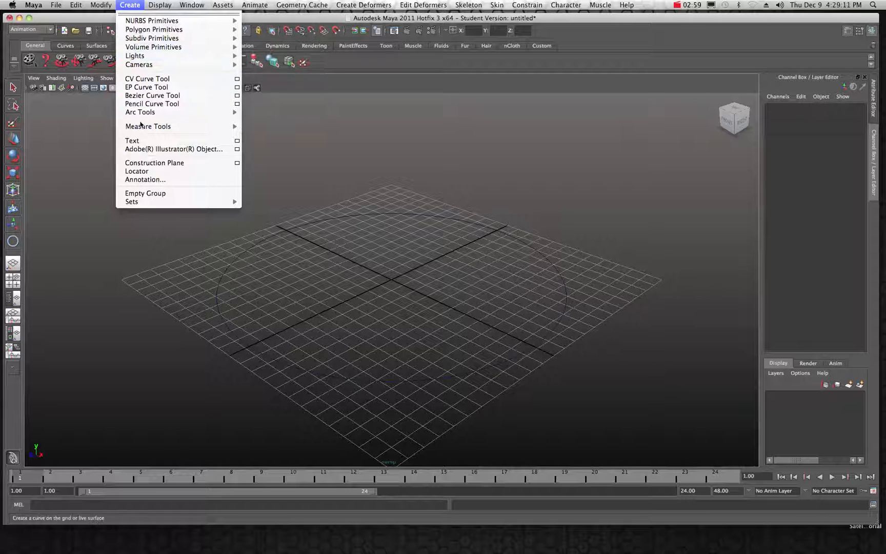
click(132, 140)
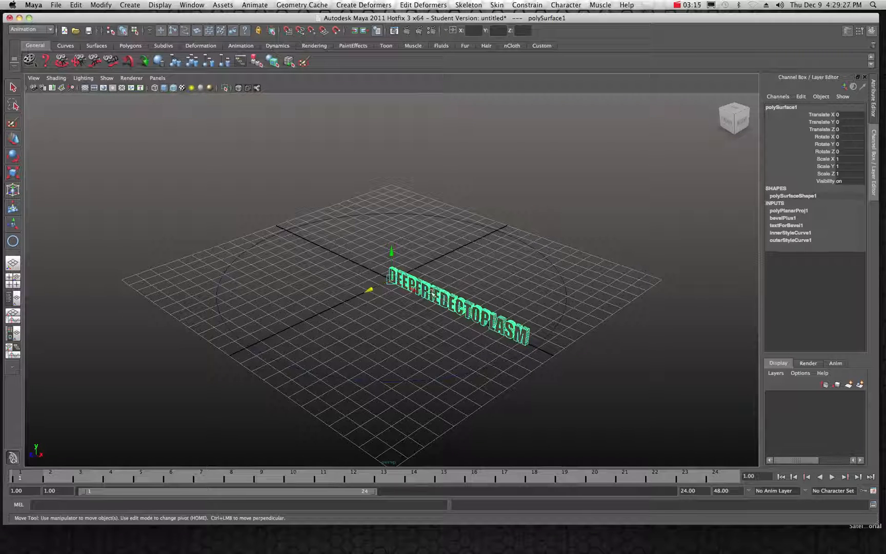
mouse_move(442, 220)
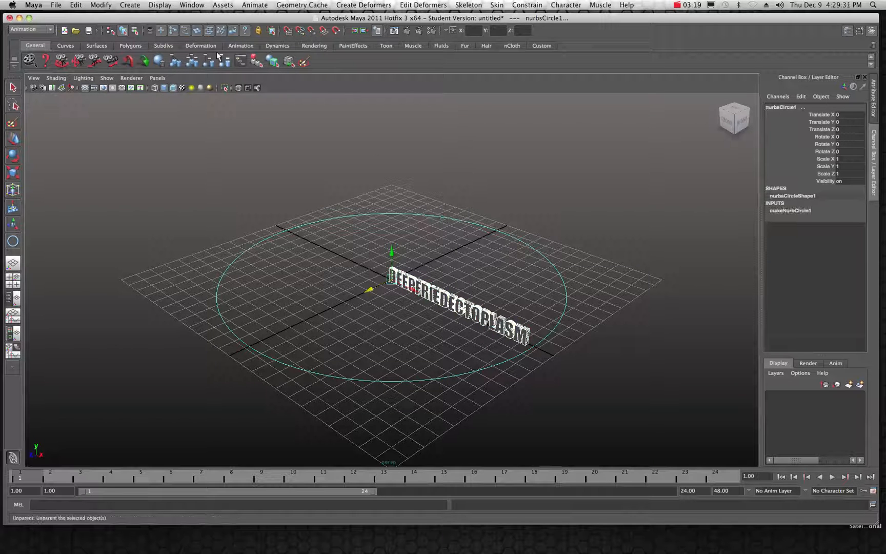
In the Animation menu set, attach the text to the NURBS circle as a motion path.
click(49, 29)
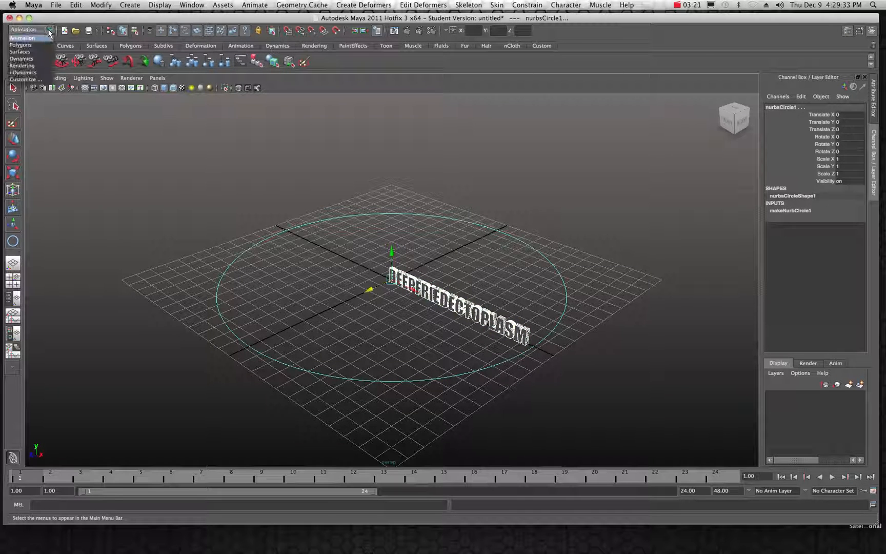
mouse_move(21, 51)
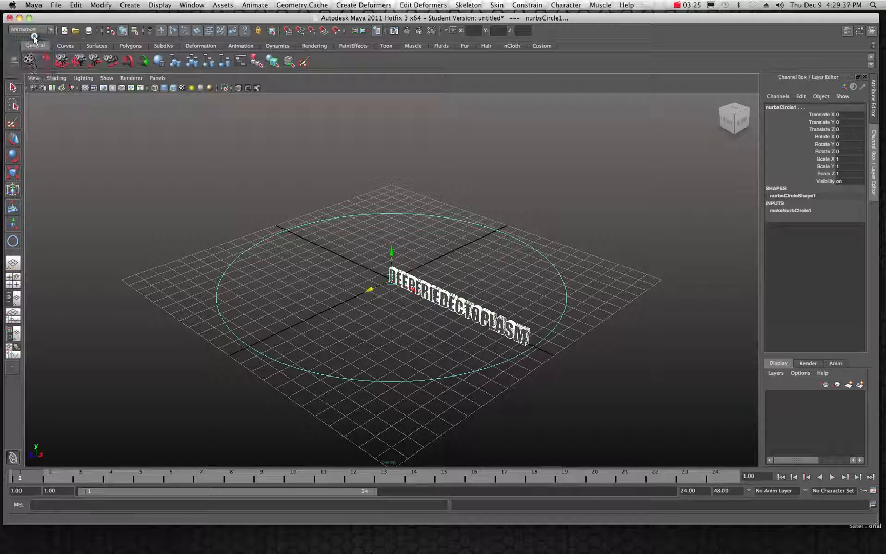
click(254, 4)
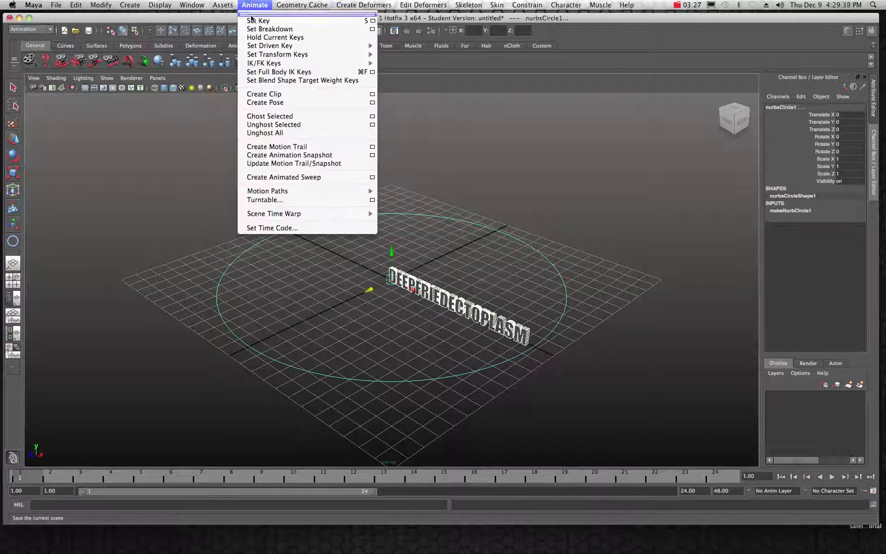
mouse_move(267, 190)
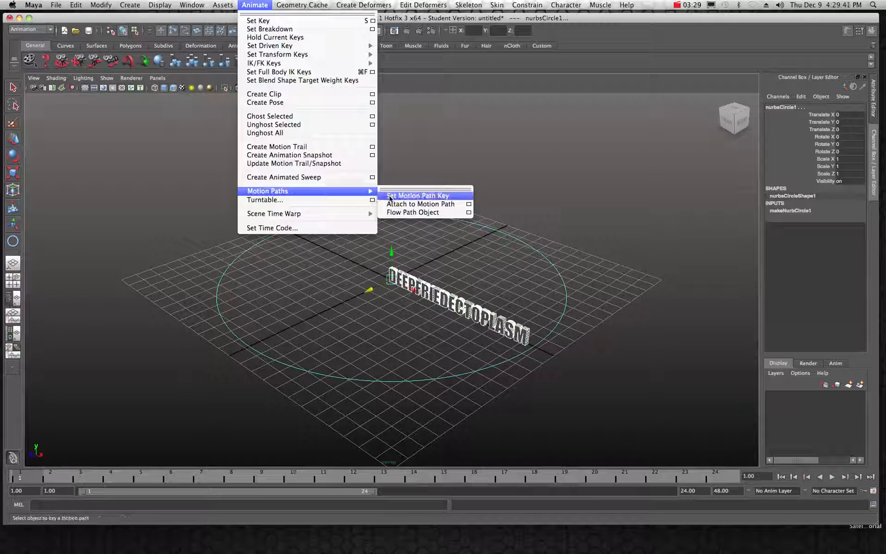
click(419, 204)
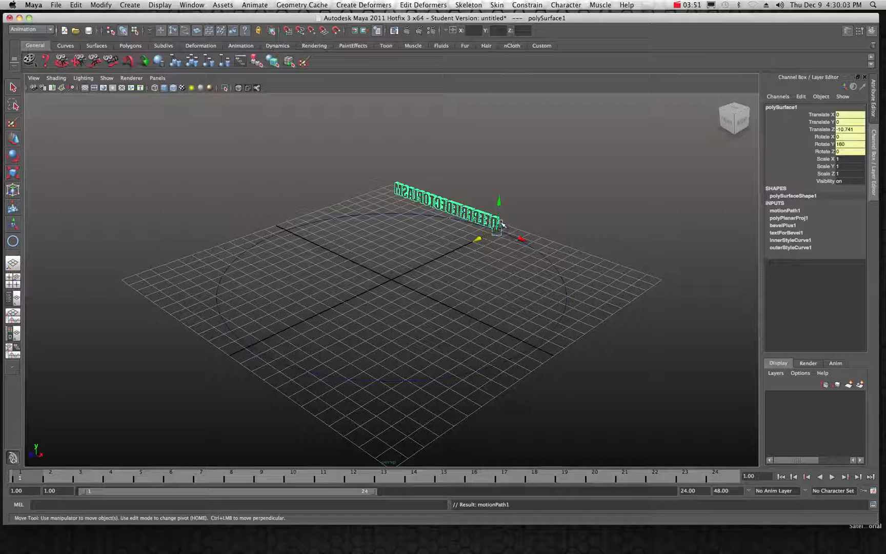
click(376, 198)
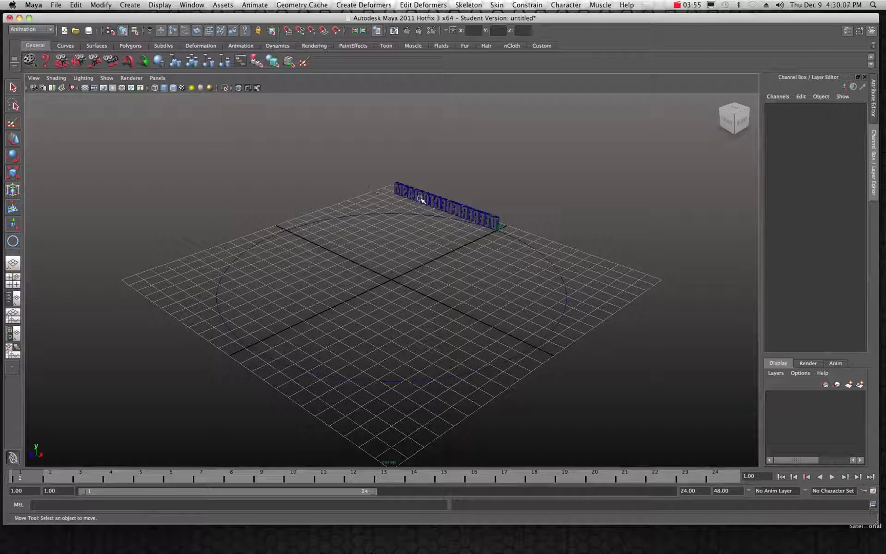
Apply Flow Path Object so a lattice wraps the text along the circle.
click(444, 203)
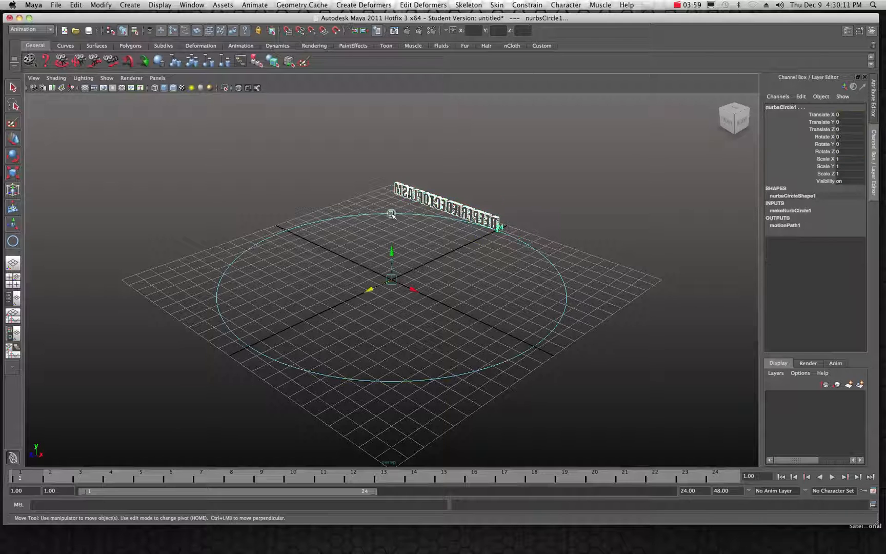
click(255, 4)
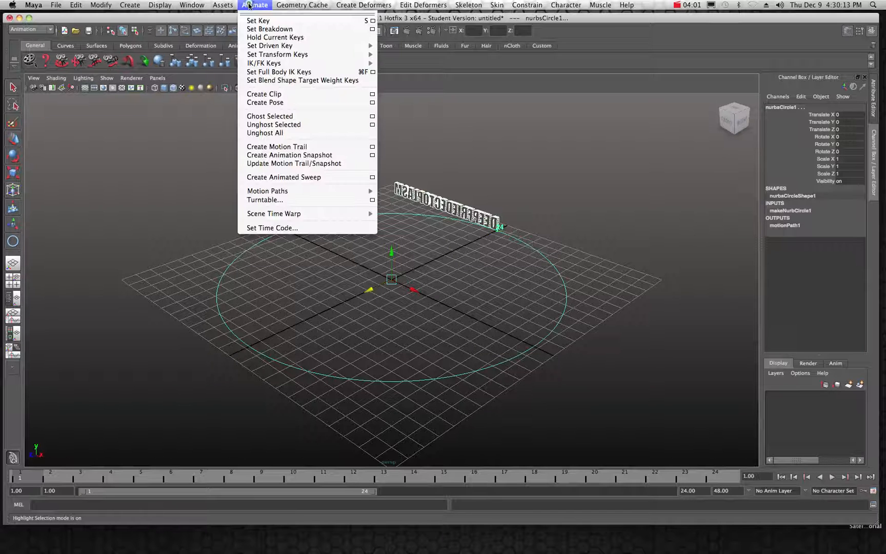
mouse_move(268, 191)
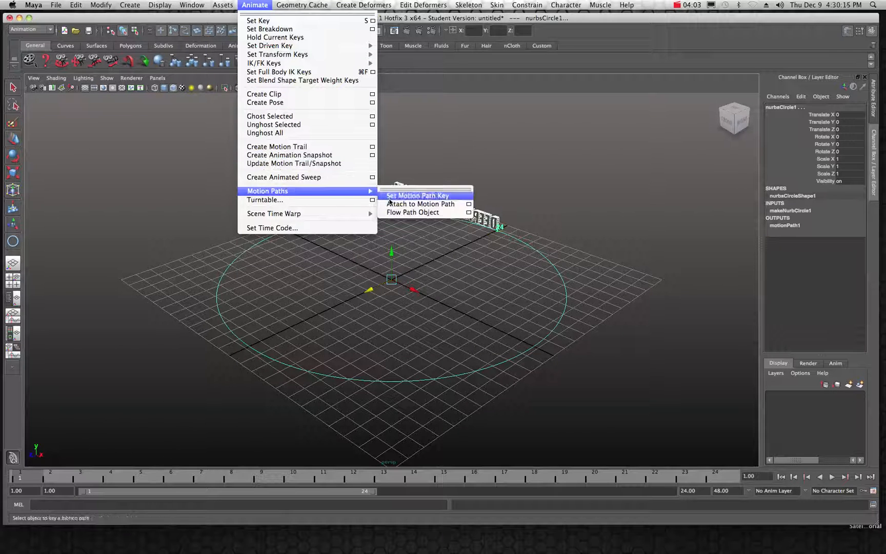
click(412, 212)
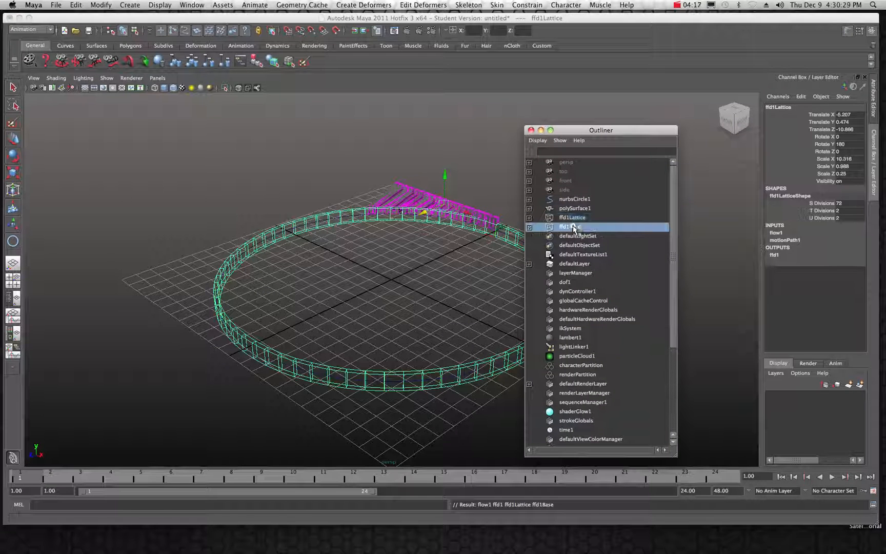
Select ffd1Base with its shape in the Outliner, scale it up, and play the animation.
click(571, 227)
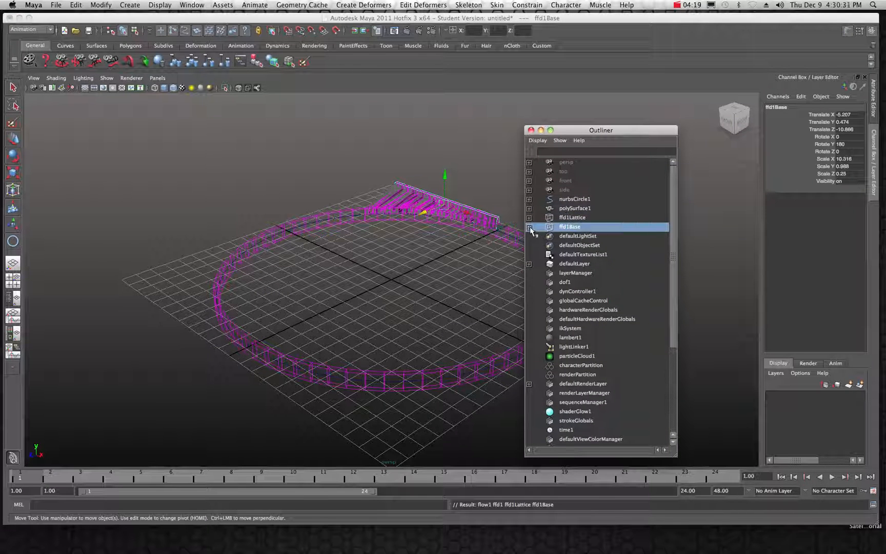
click(528, 226)
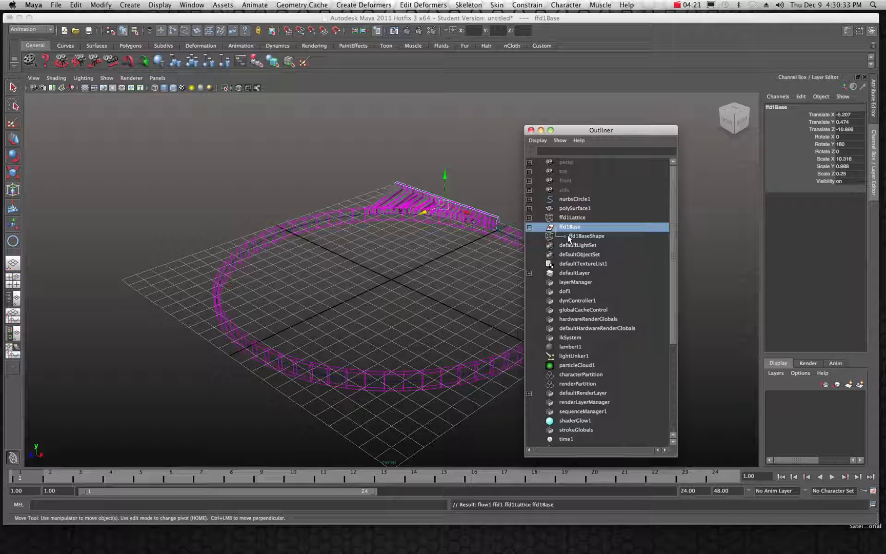
click(584, 235)
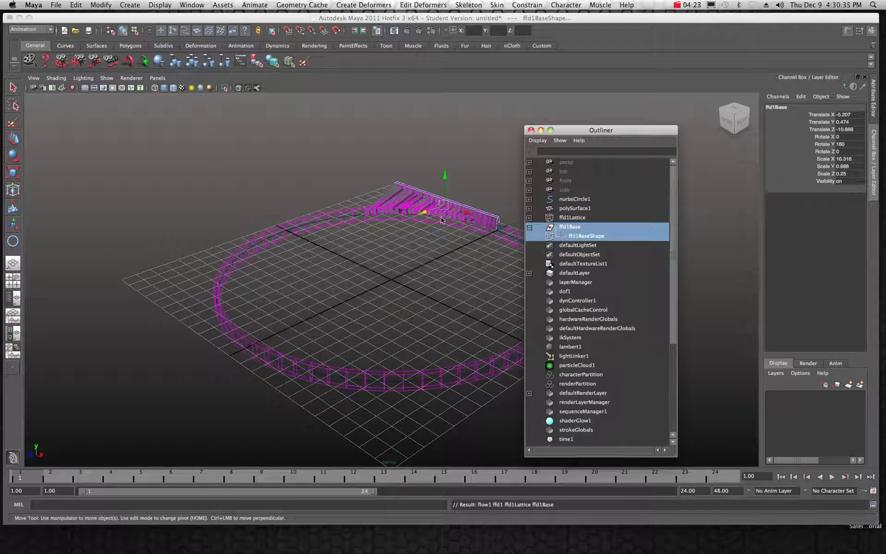
click(12, 172)
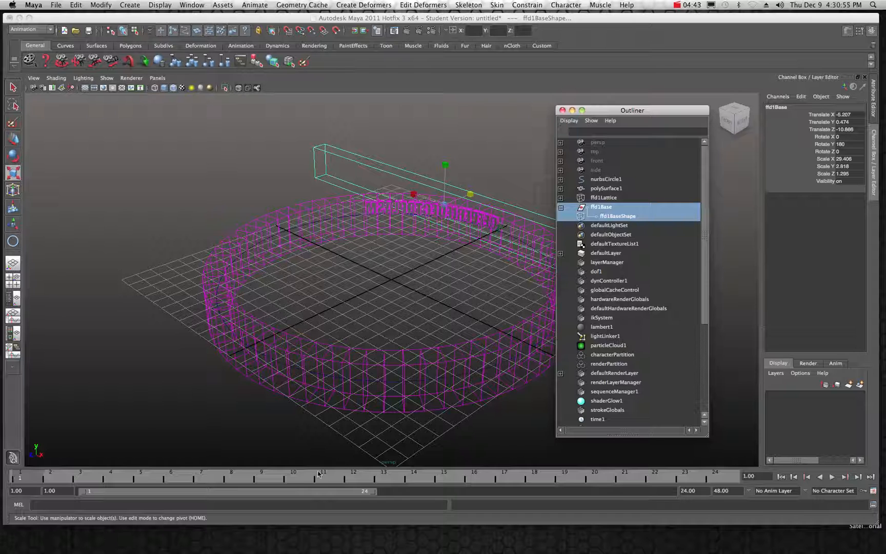
click(830, 476)
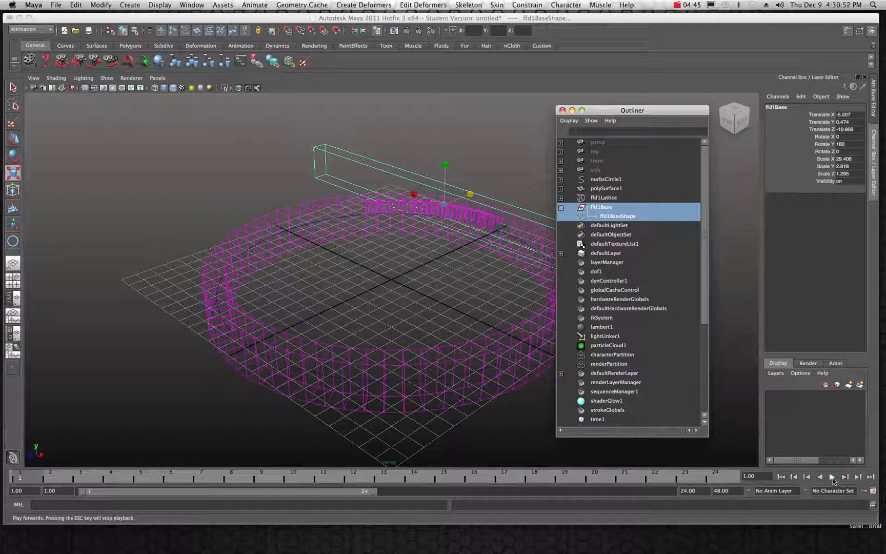
click(832, 477)
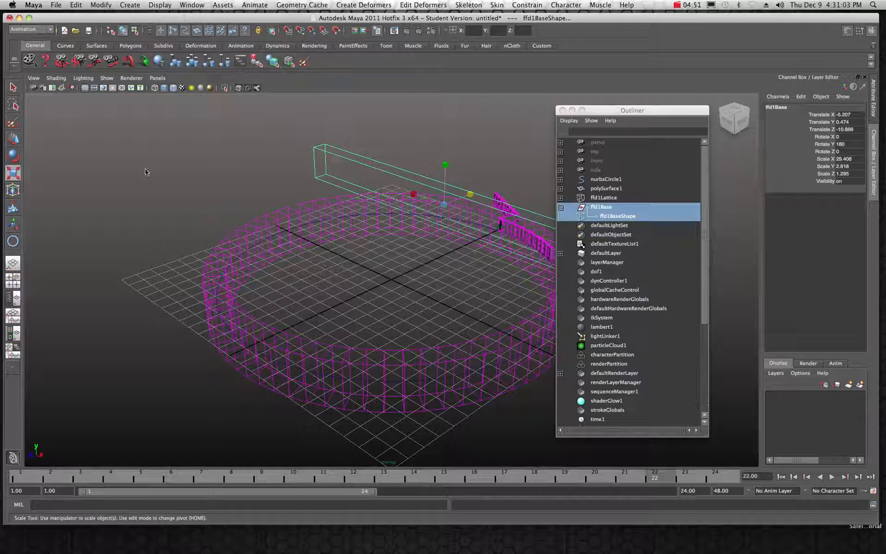
Undo repeatedly to remove the flow lattice and motion path, leaving the text unattached in the circle.
click(75, 5)
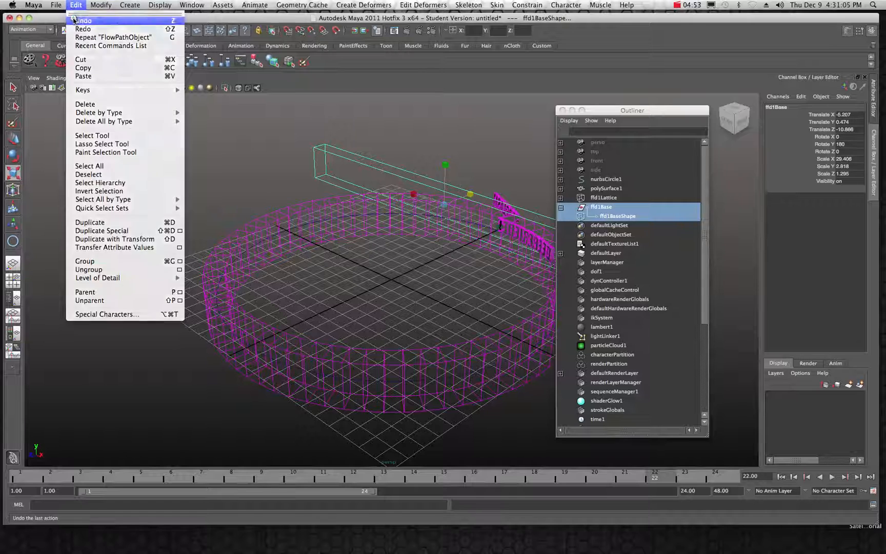
click(83, 20)
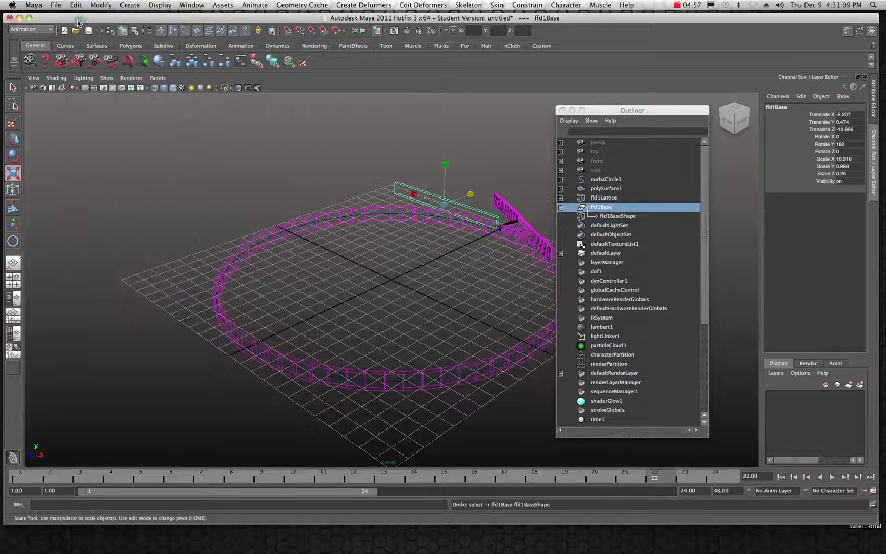
click(602, 197)
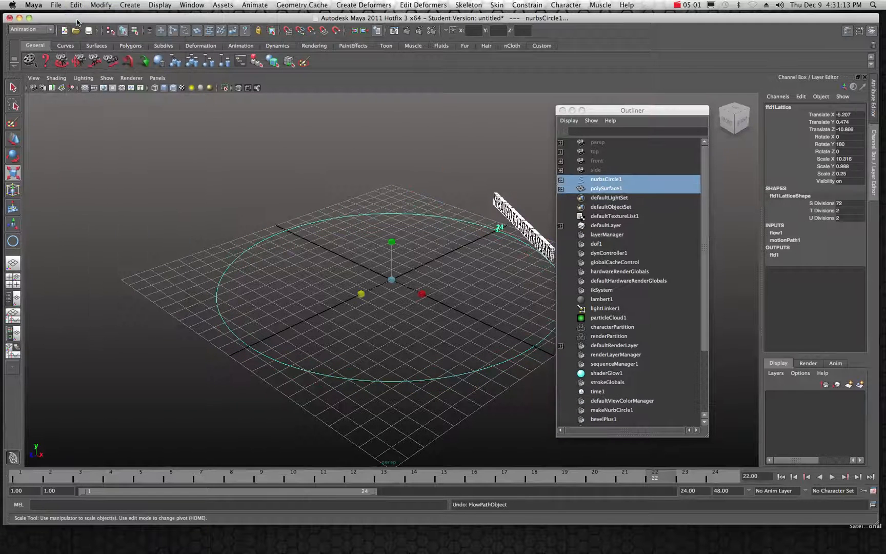
click(75, 6)
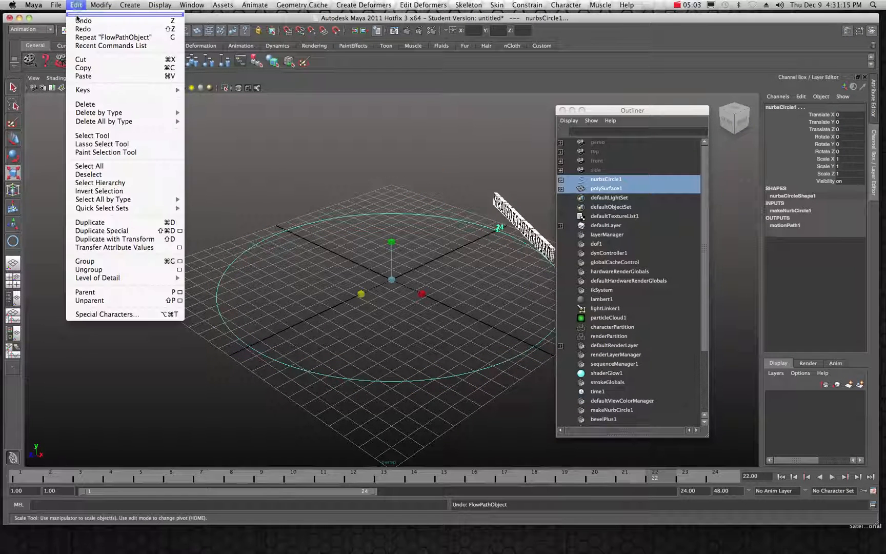
click(85, 21)
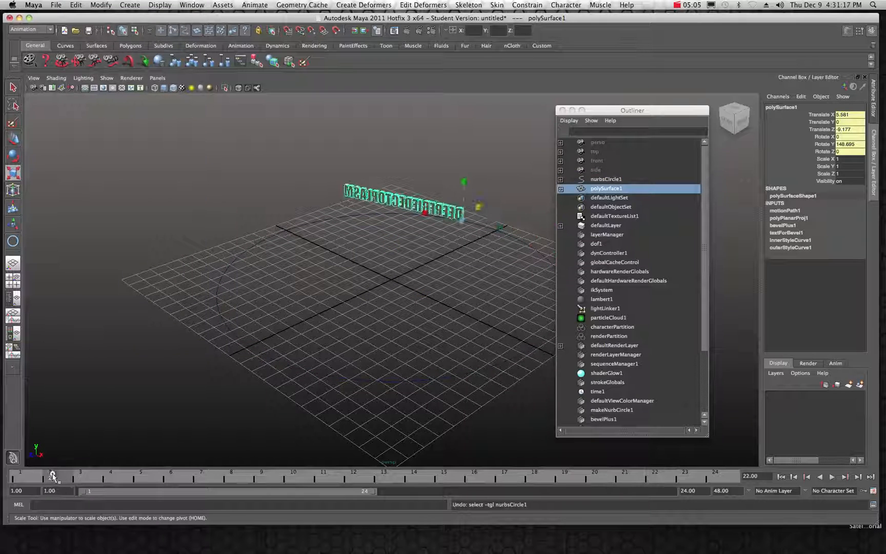
click(75, 5)
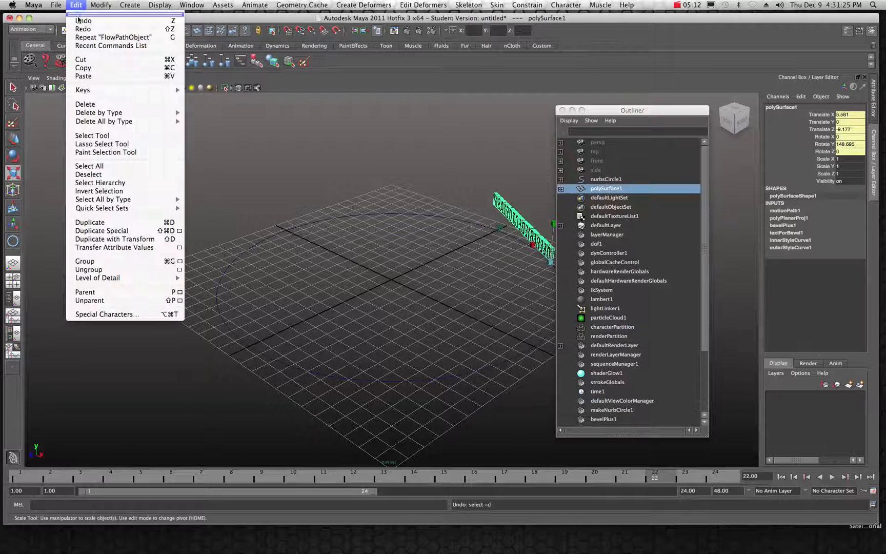
click(113, 36)
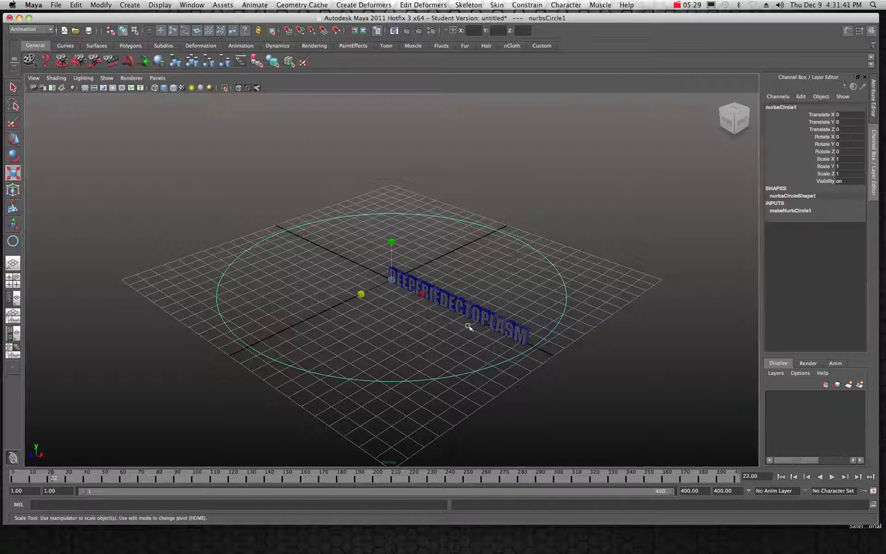
Re-attach the text to the circle as a motion path, play it, and rewind to the first frame.
click(457, 288)
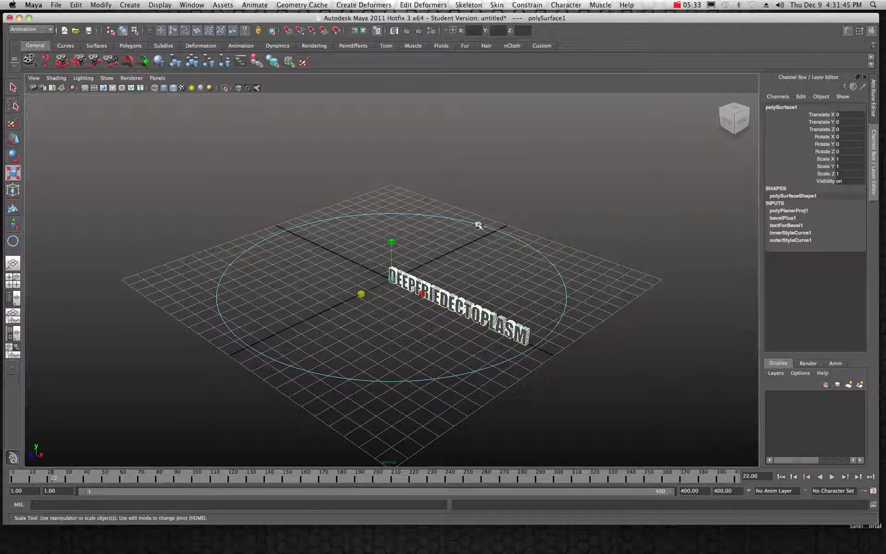
click(254, 4)
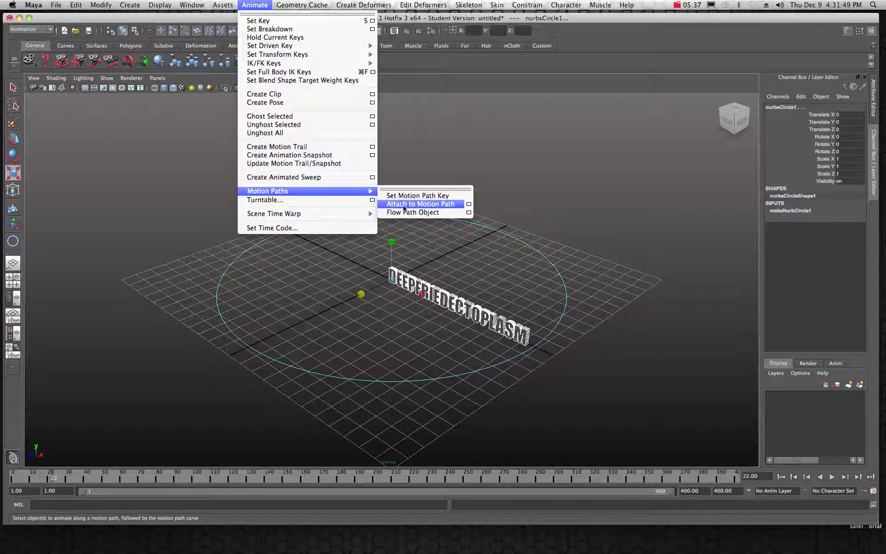
click(419, 204)
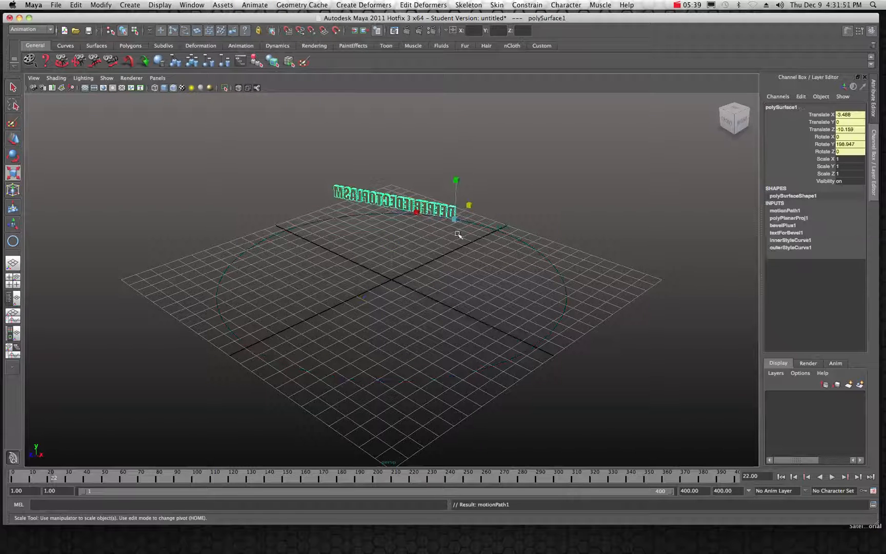
click(831, 476)
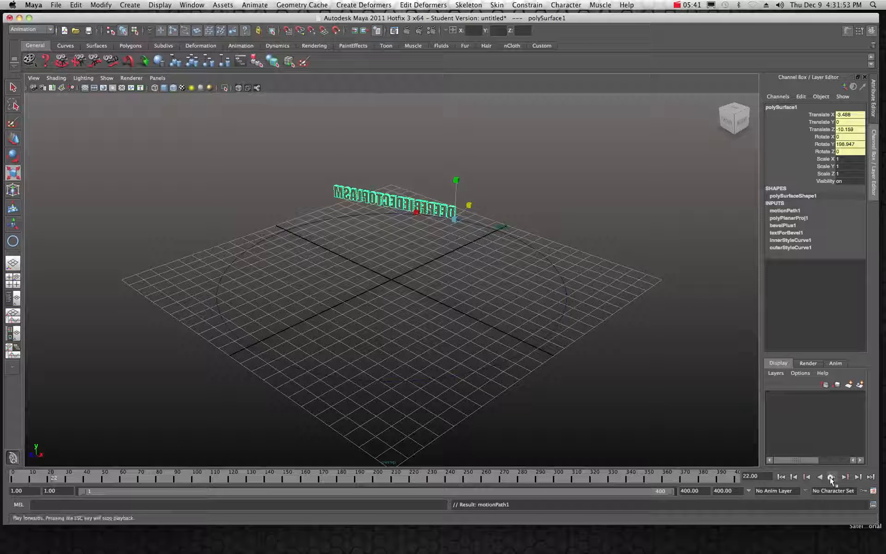
click(831, 477)
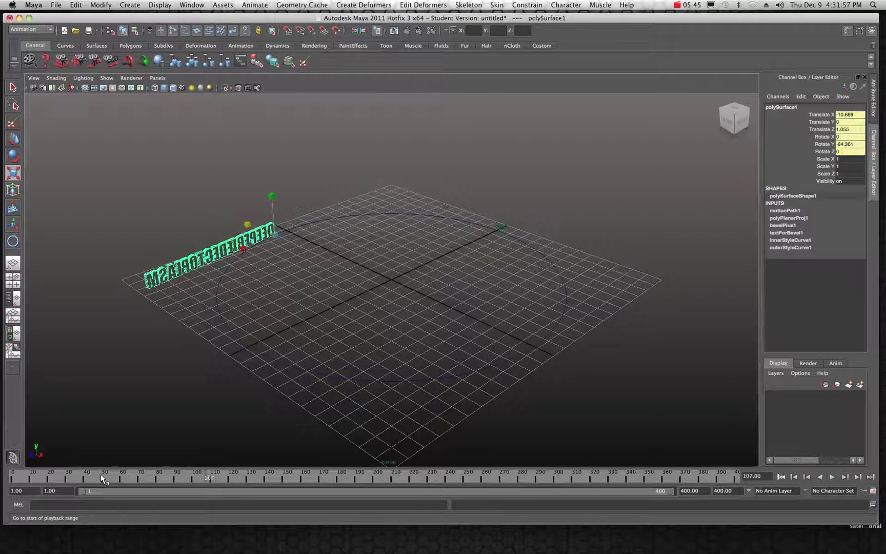
click(781, 476)
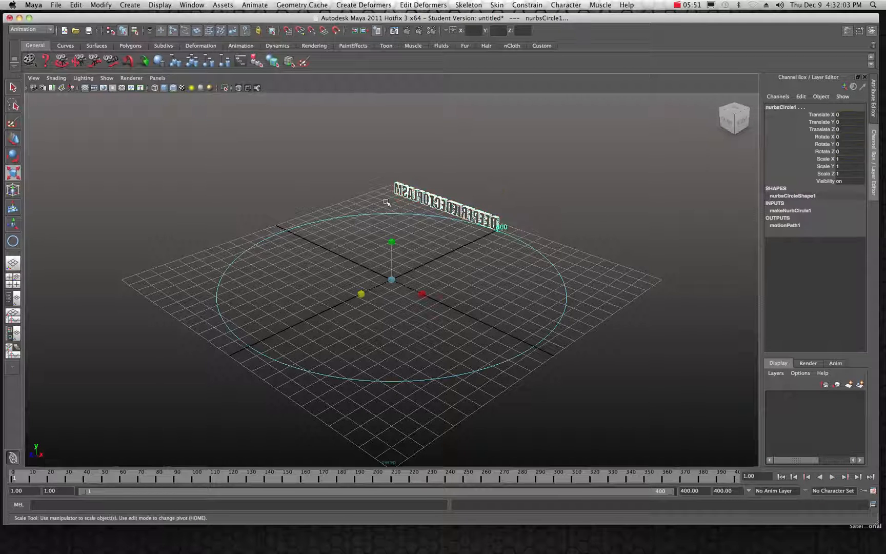
Apply Flow Path Object again and select ffd1Base with ffd1BaseShape for scaling up.
click(255, 4)
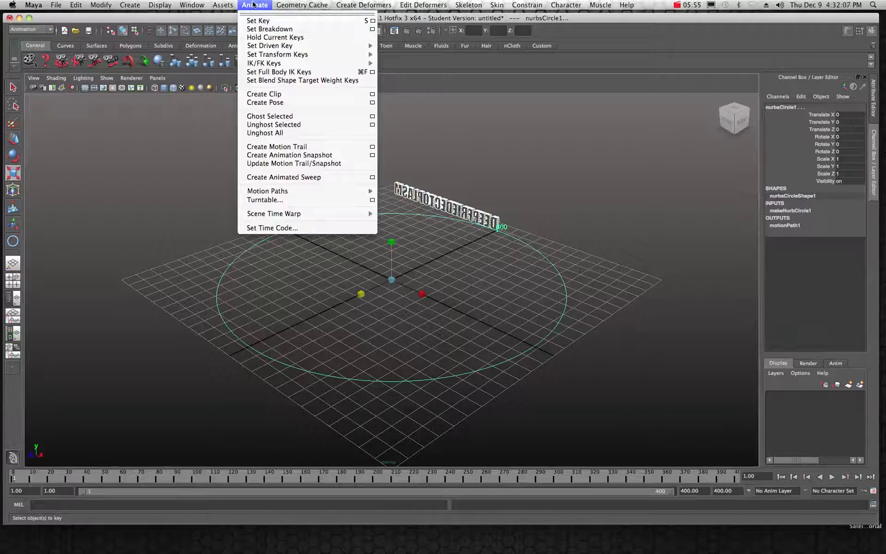
mouse_move(268, 191)
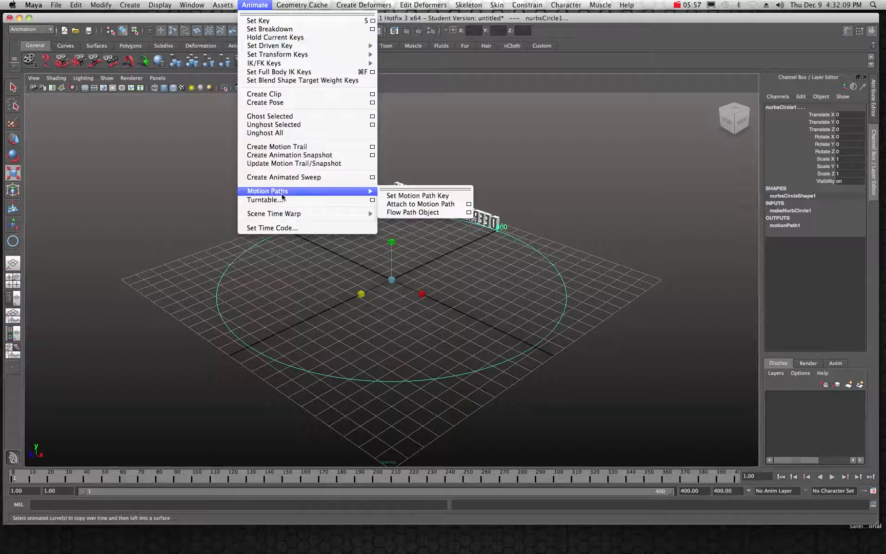
click(412, 212)
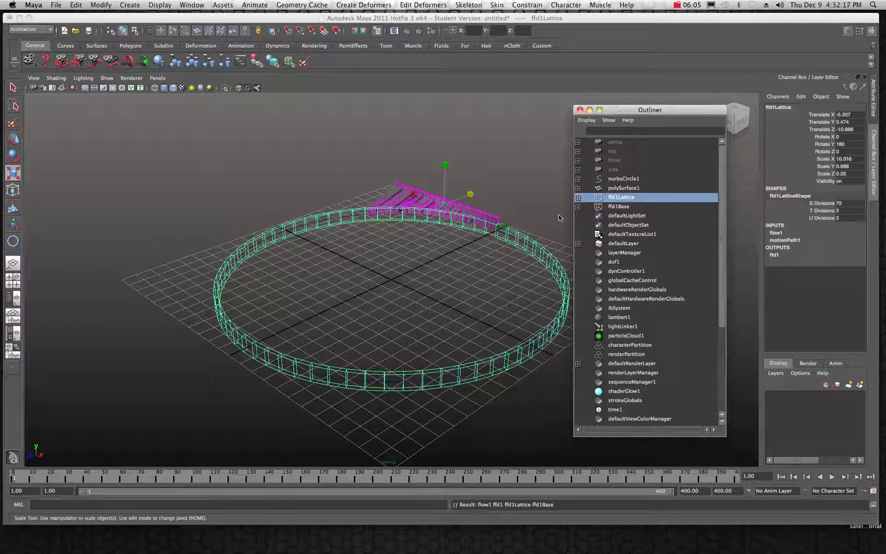
click(618, 206)
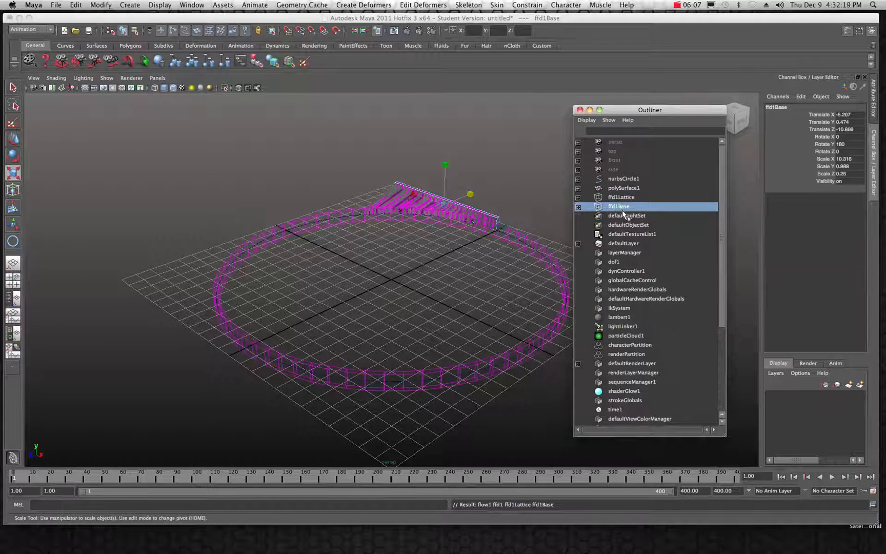
click(578, 206)
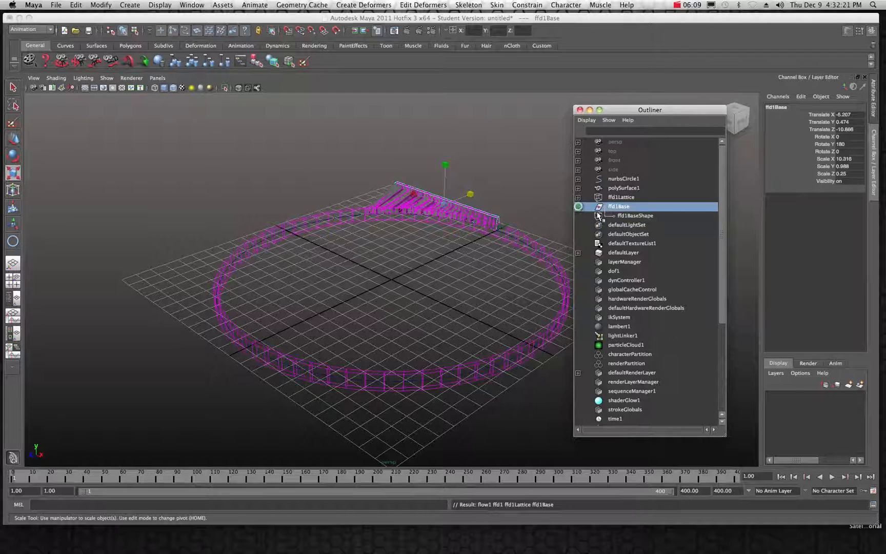
click(634, 216)
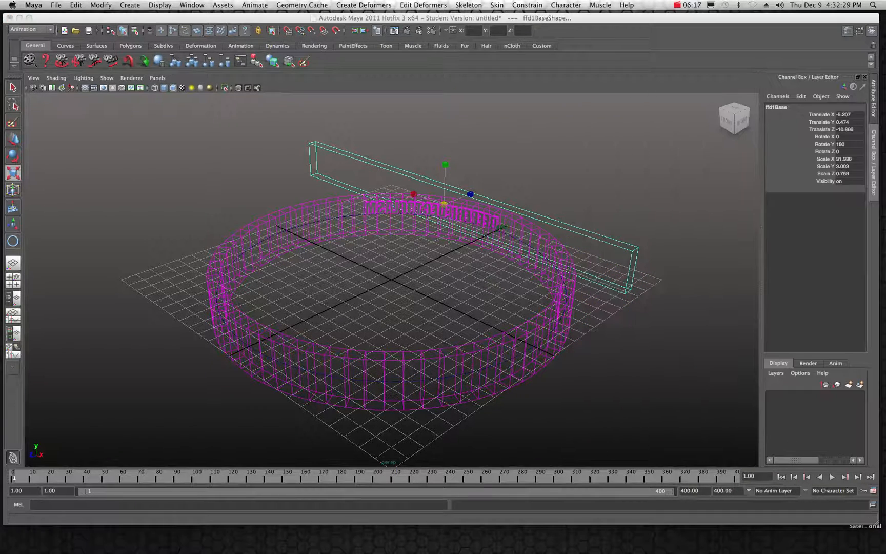
Play the animation so the text bends along the lattice, and orbit to inspect it.
click(831, 477)
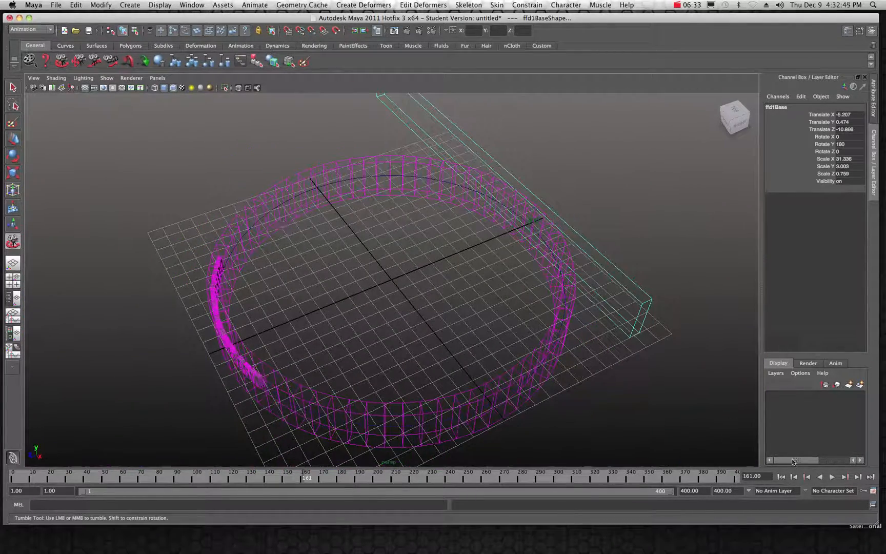
click(844, 476)
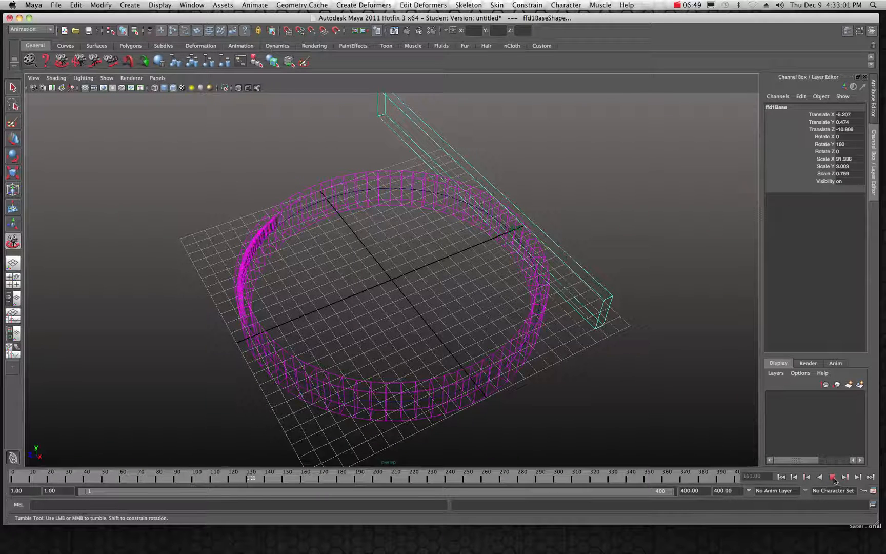
click(820, 477)
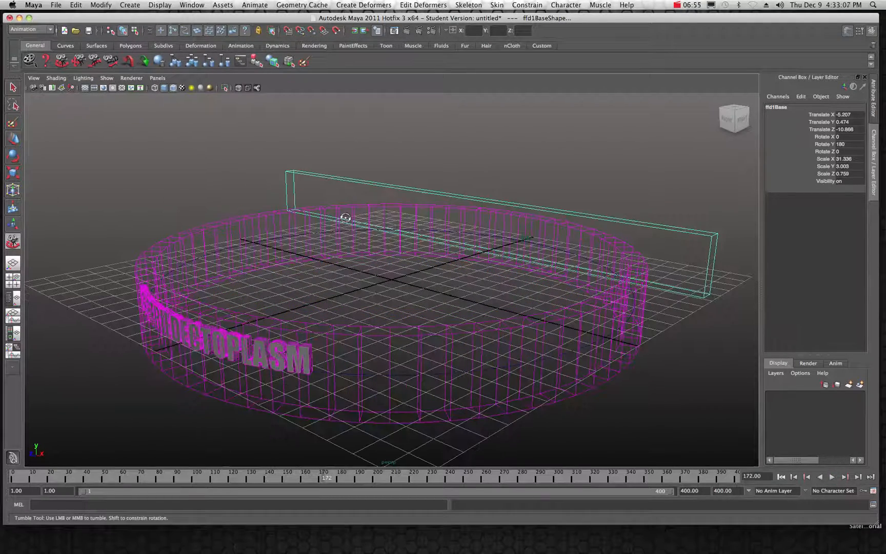
Duplicate the curved text, then select ffd1Lattice and ffd1Base in the Outliner.
click(12, 87)
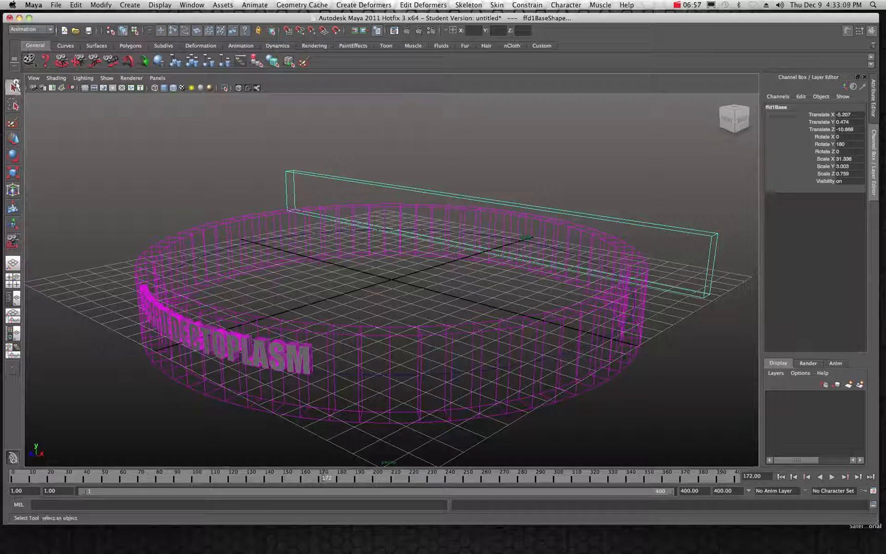
click(214, 343)
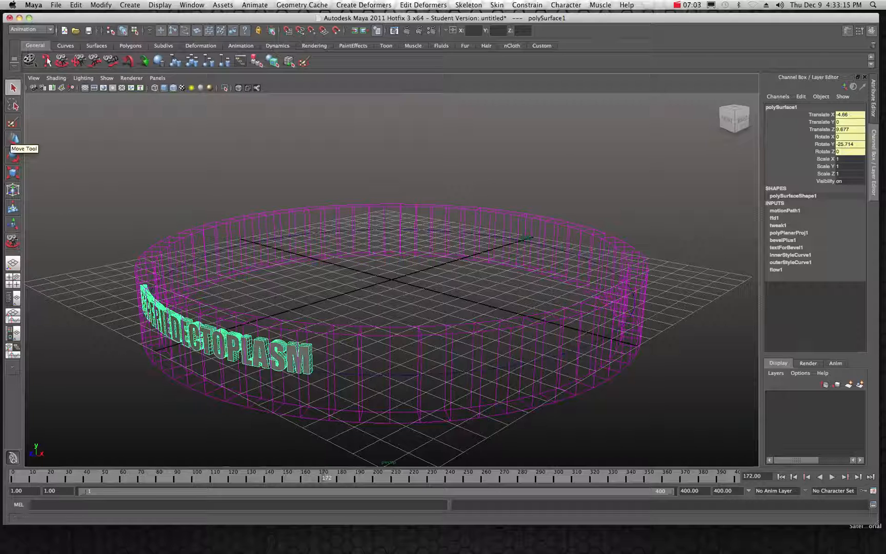
click(75, 4)
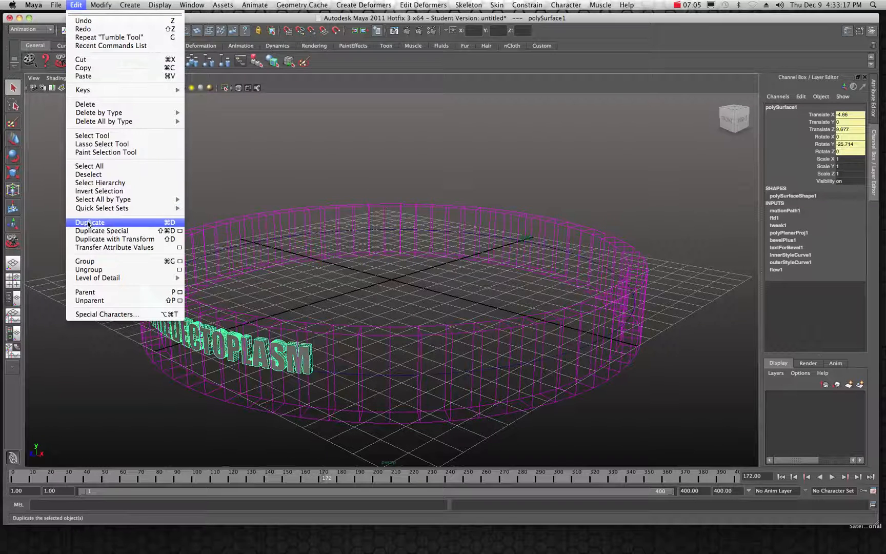
click(90, 223)
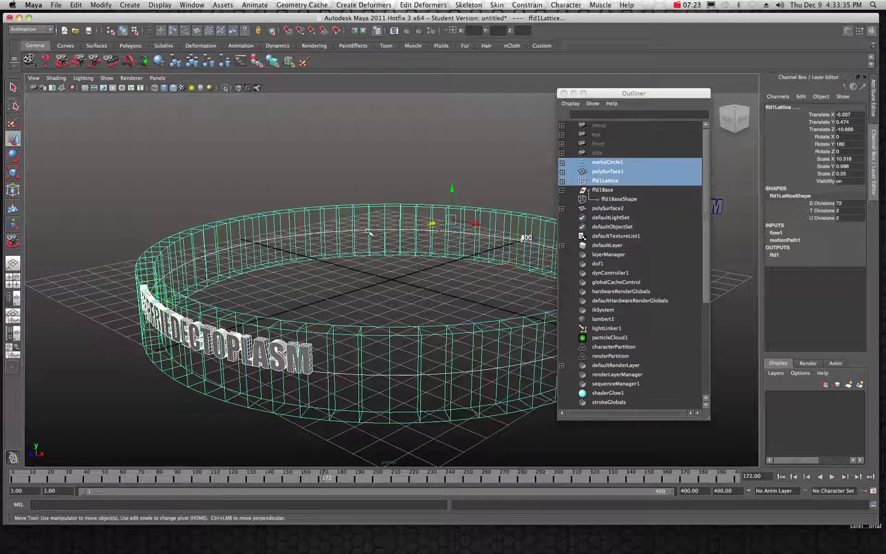
click(605, 180)
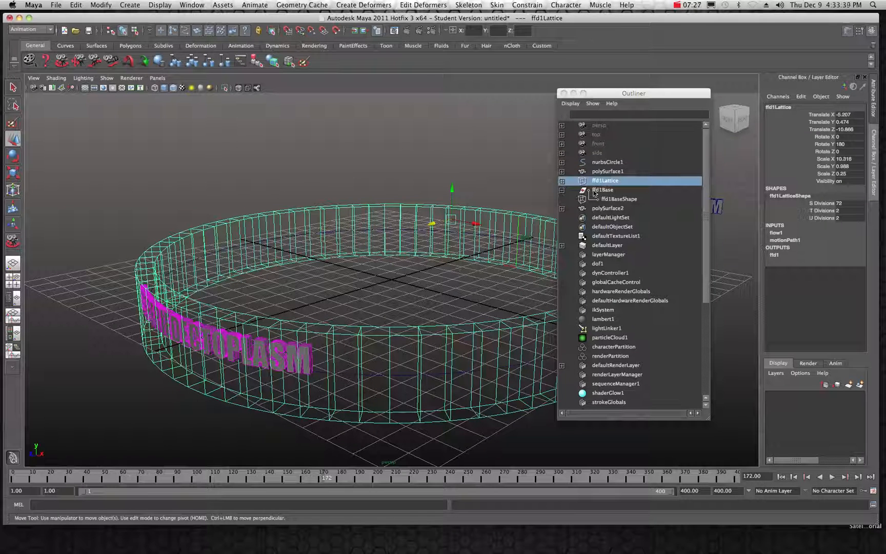
click(601, 189)
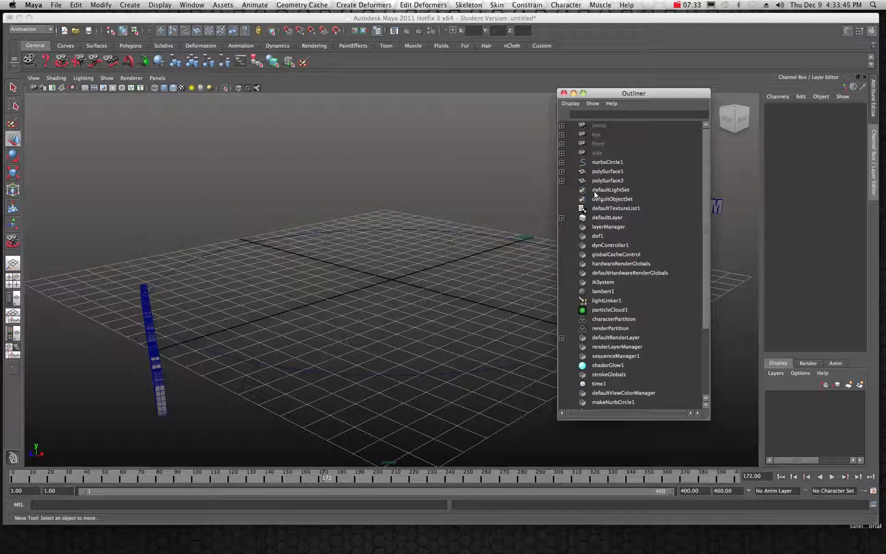
mouse_move(545, 201)
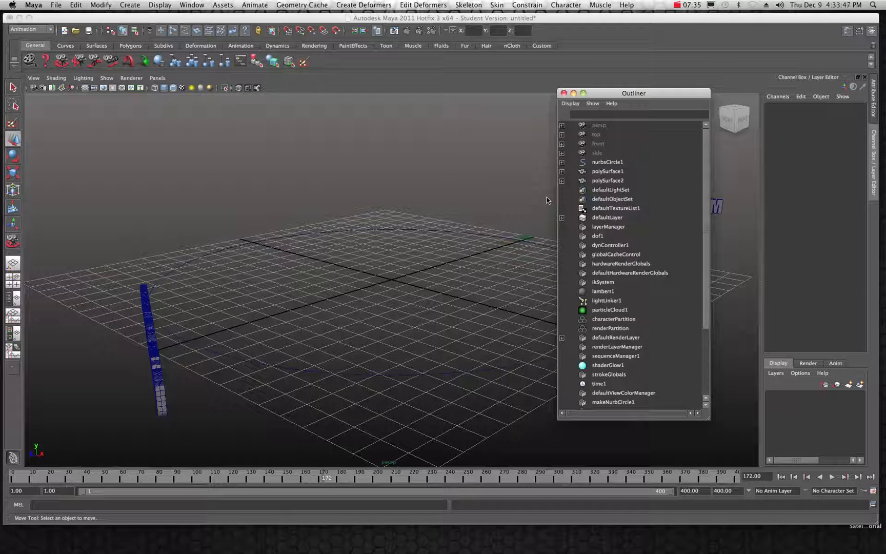
mouse_move(158, 394)
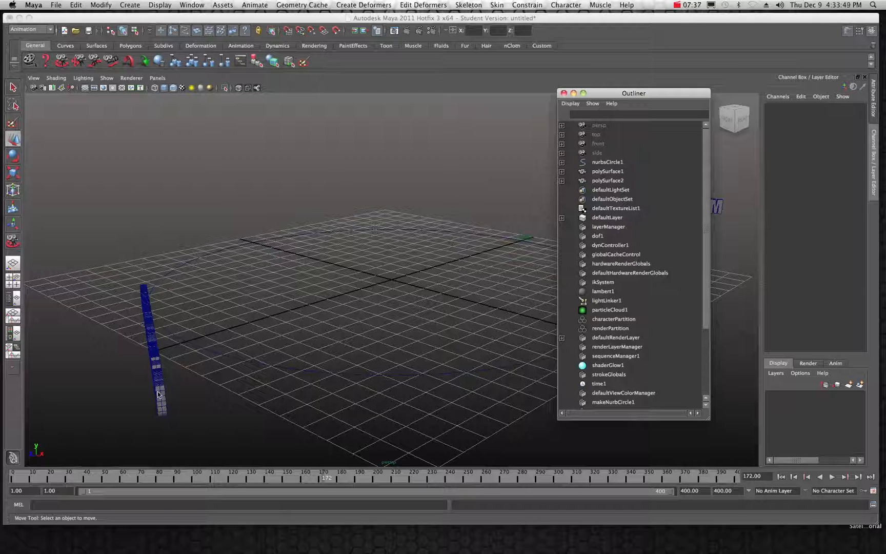
Delete the lattice and base, then select the curved text copy with the NURBS circle.
click(607, 171)
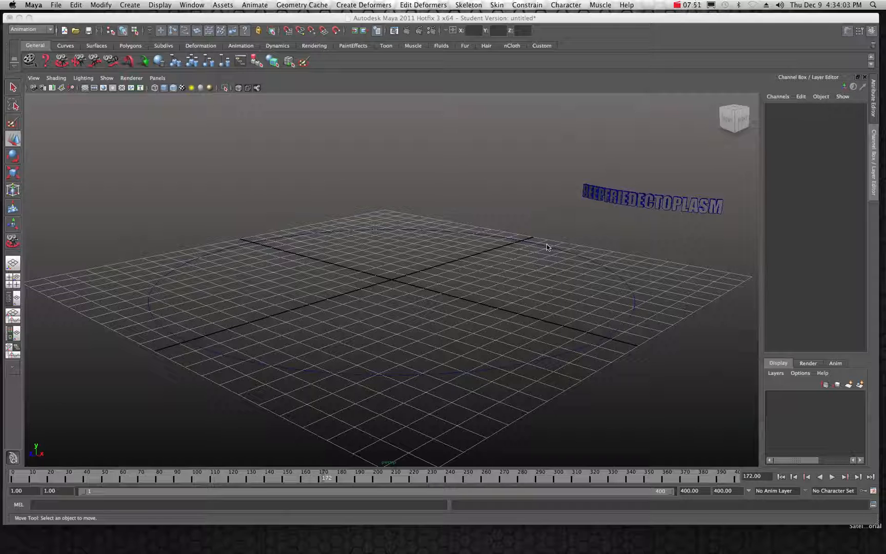
mouse_move(632, 205)
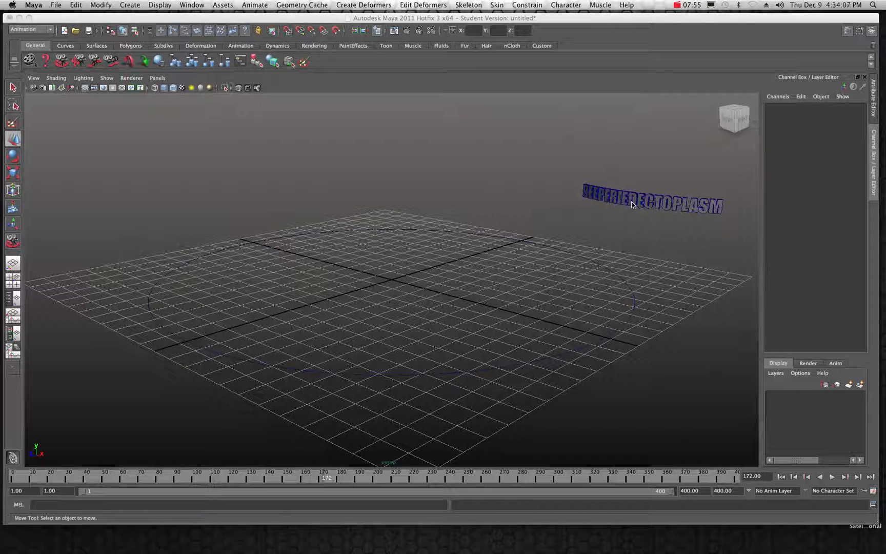
click(650, 205)
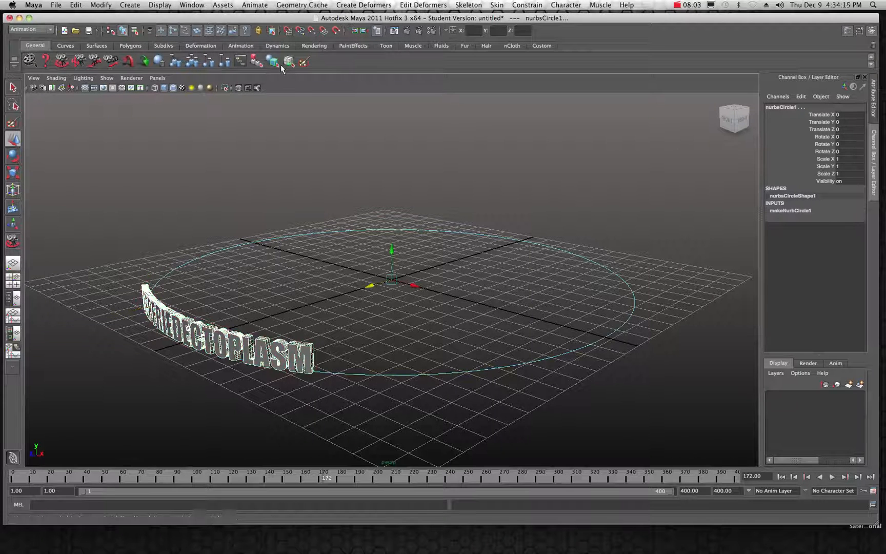
Attach the curved text copy to the circle as a motion path and play the animation.
click(254, 4)
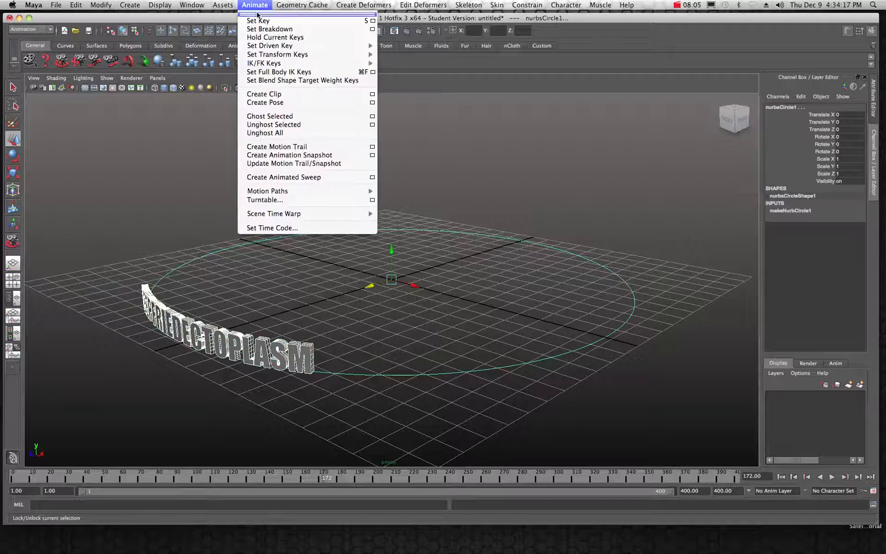
mouse_move(393, 192)
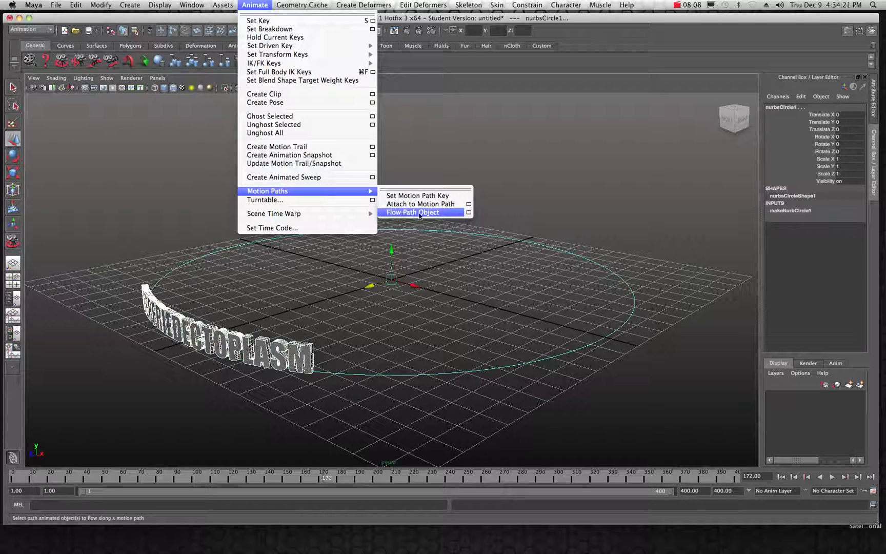
mouse_move(421, 204)
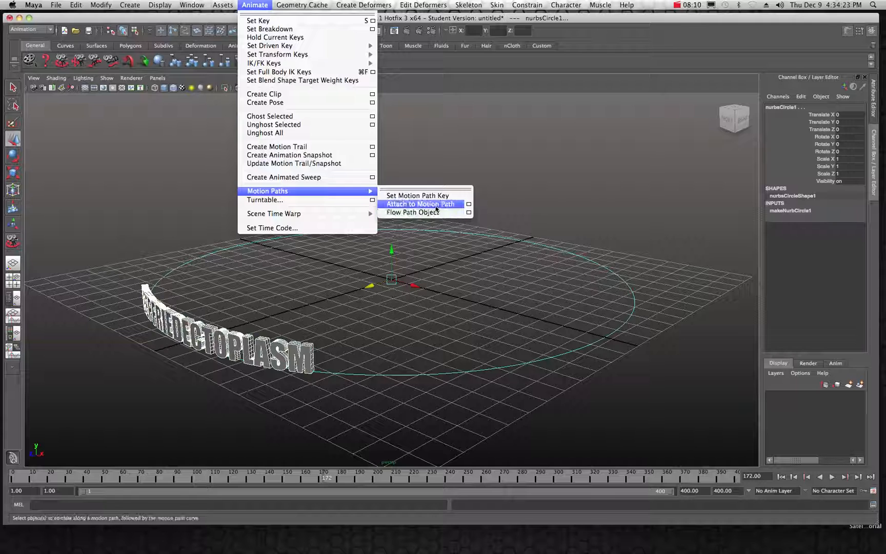
click(420, 204)
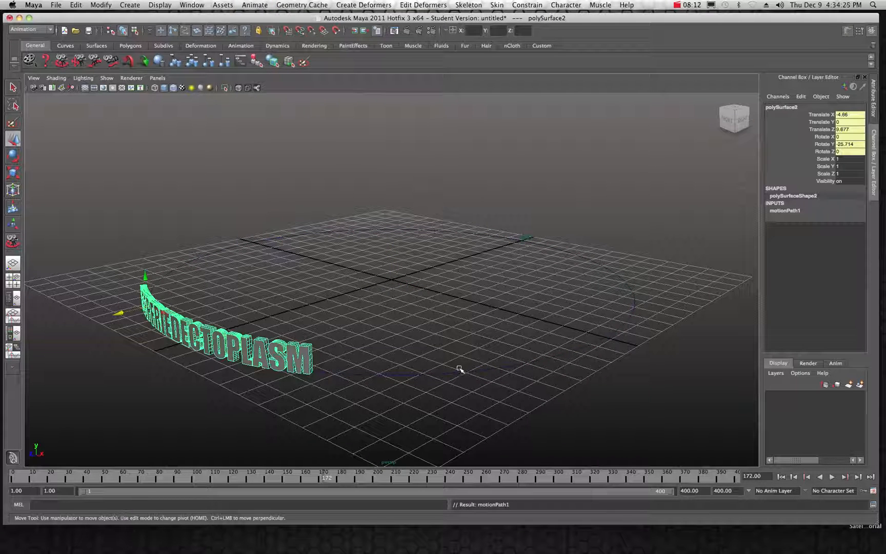
click(833, 477)
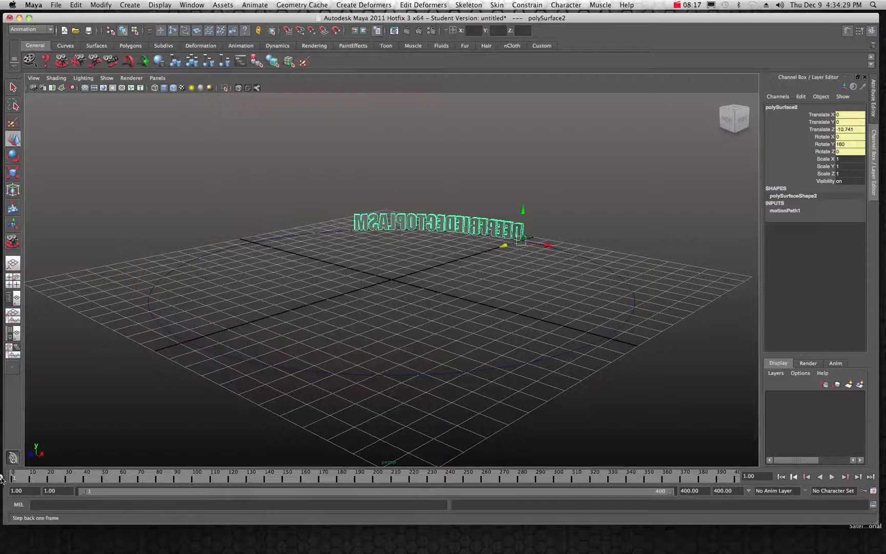
click(843, 477)
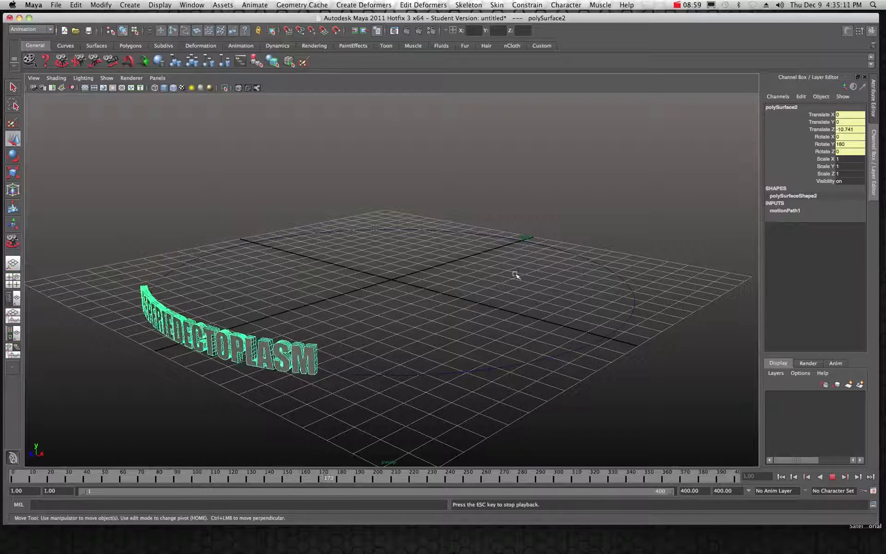
Stop playback with the curved text resting on the left side of the circle.
click(832, 477)
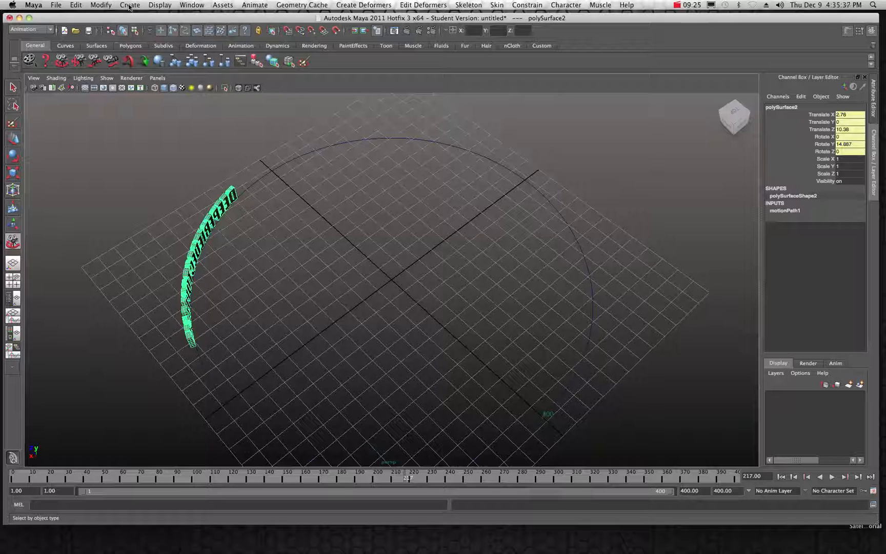
Create a polygon cylinder and flatten it into a disc at the circle's centre.
click(130, 4)
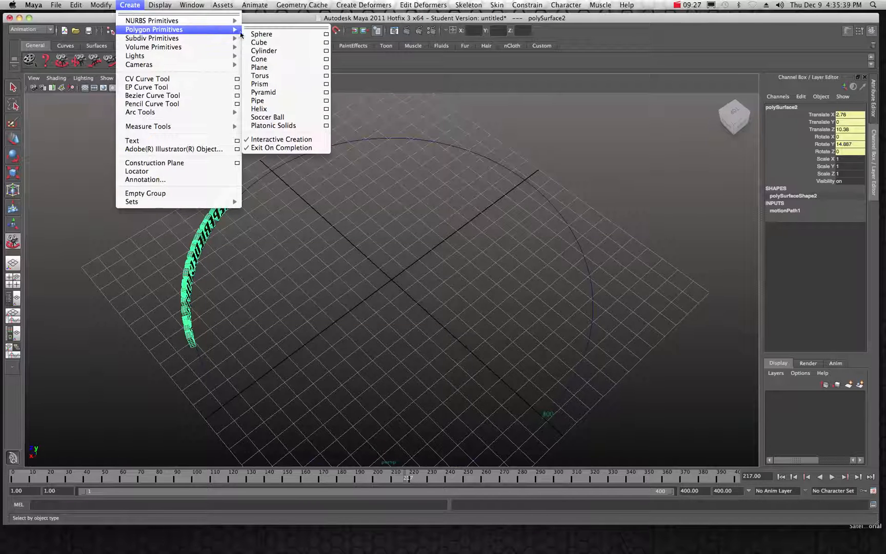
click(262, 50)
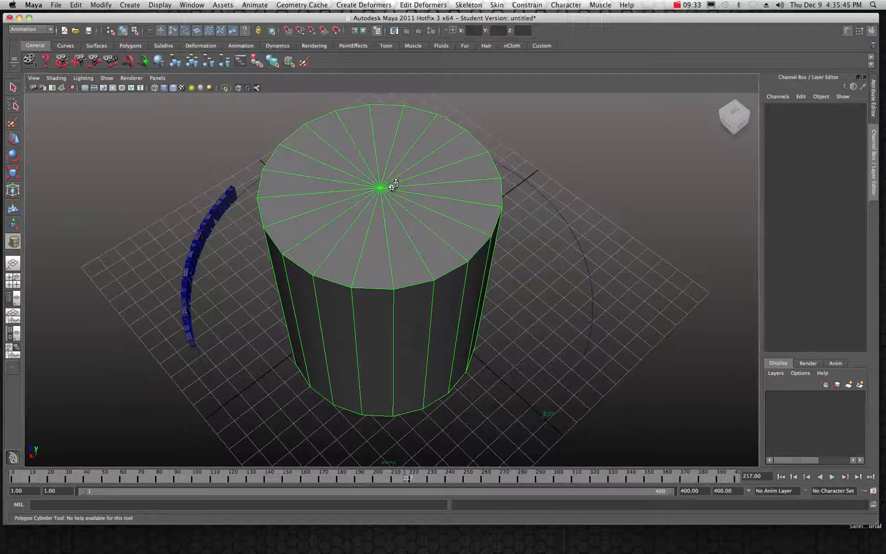
click(379, 187)
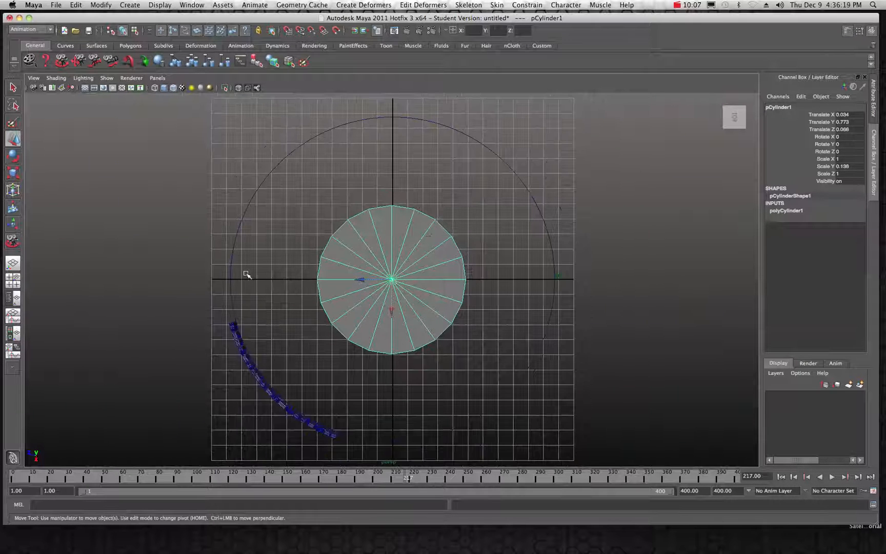
Widen the cylinder and scale the text up to about 1.659 to wrap its rim.
key(r)
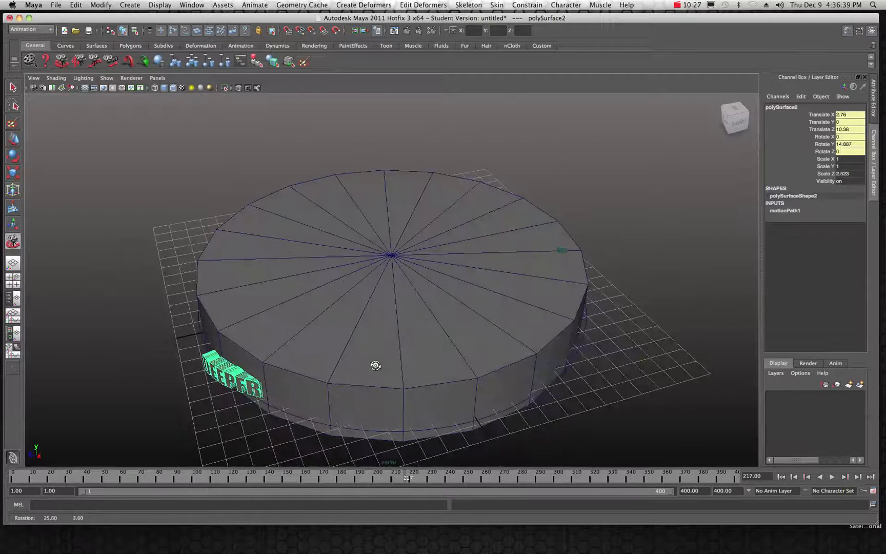
click(75, 4)
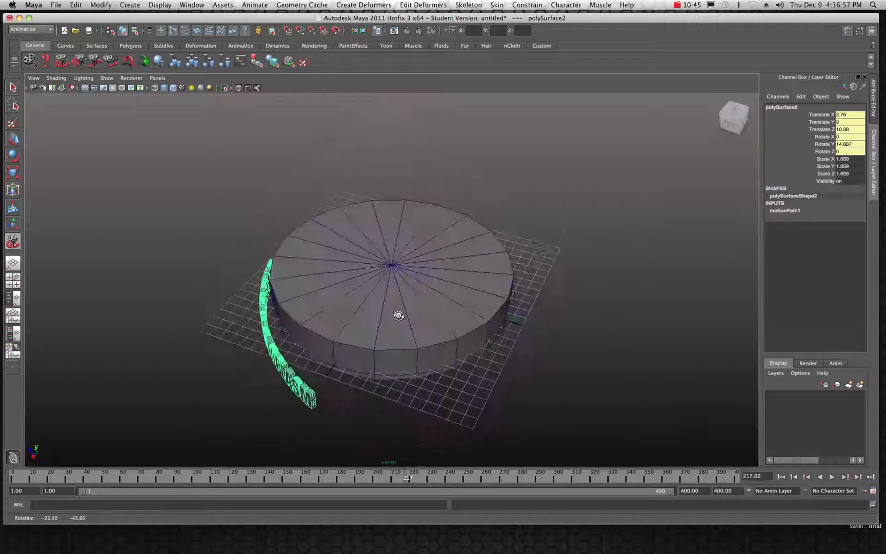
Play the animation around the wide cylinder, then stop it.
click(831, 477)
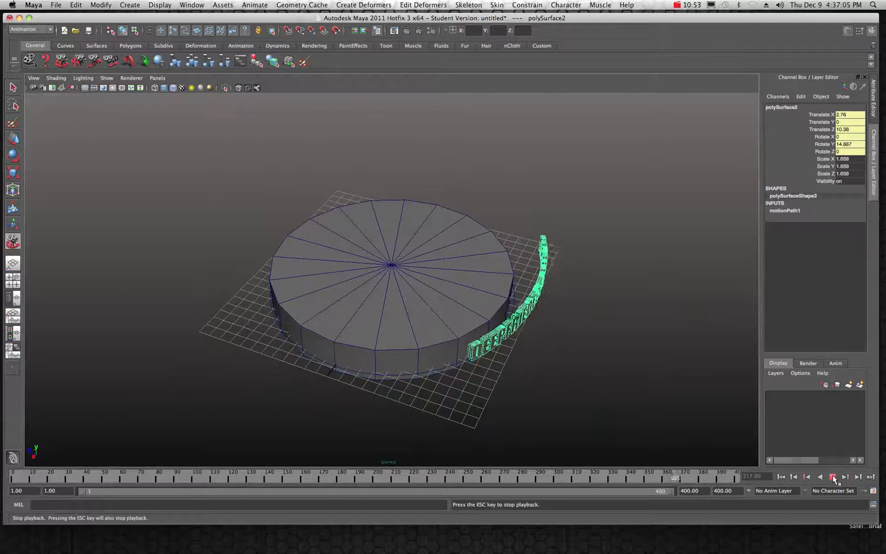
click(845, 477)
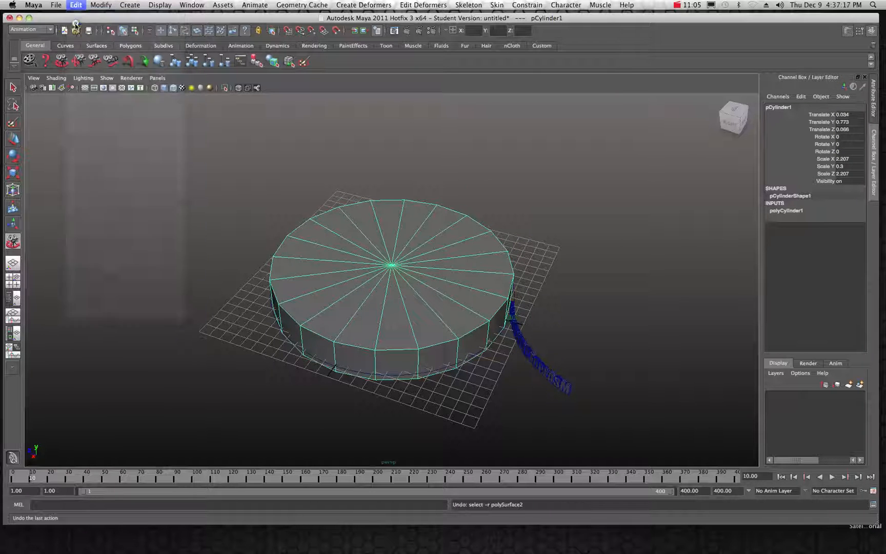
Undo the cylinder scaling back to a small disc and replay the orbit.
click(75, 4)
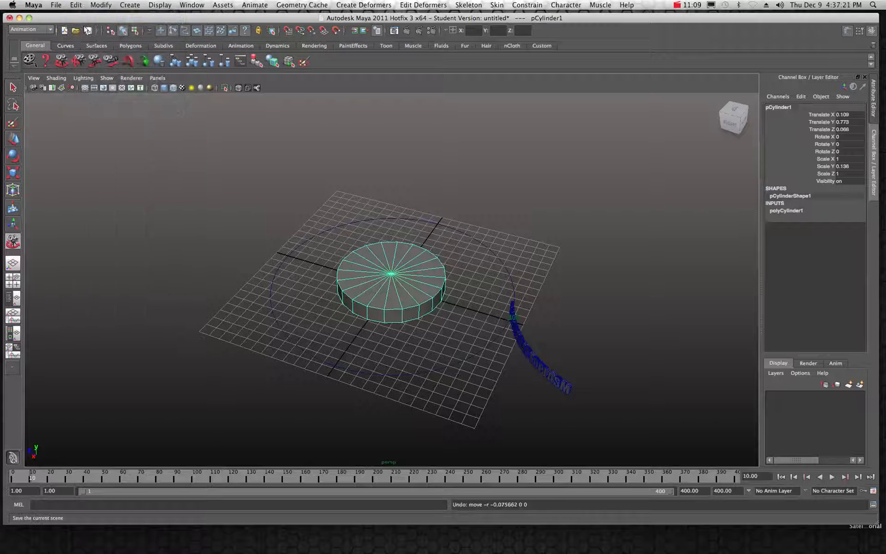
click(75, 4)
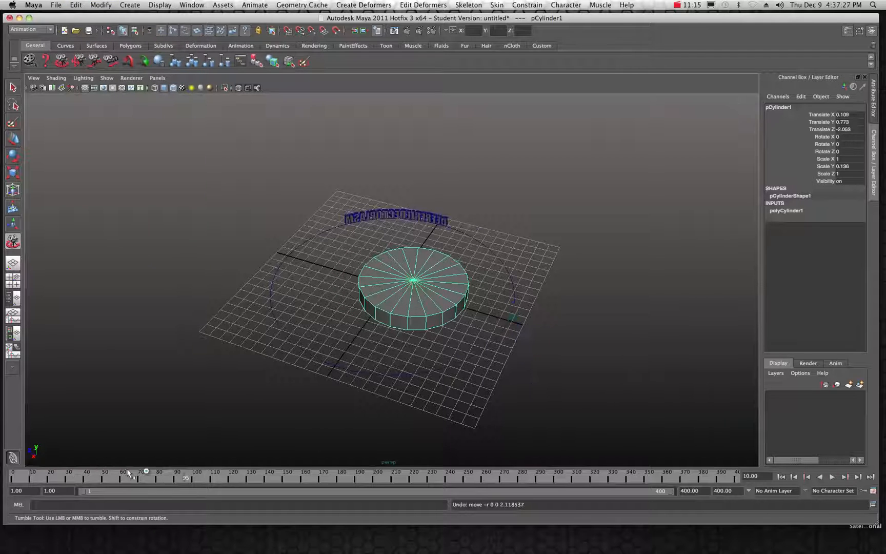
click(818, 477)
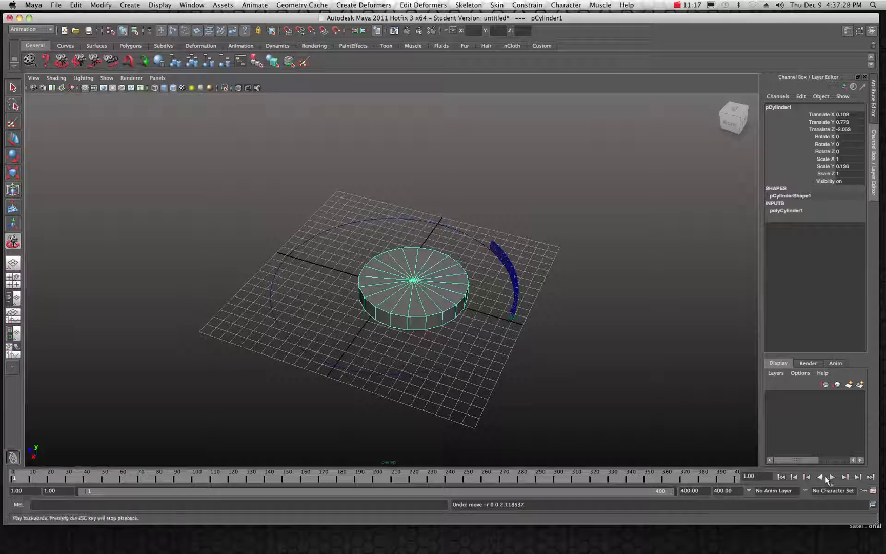